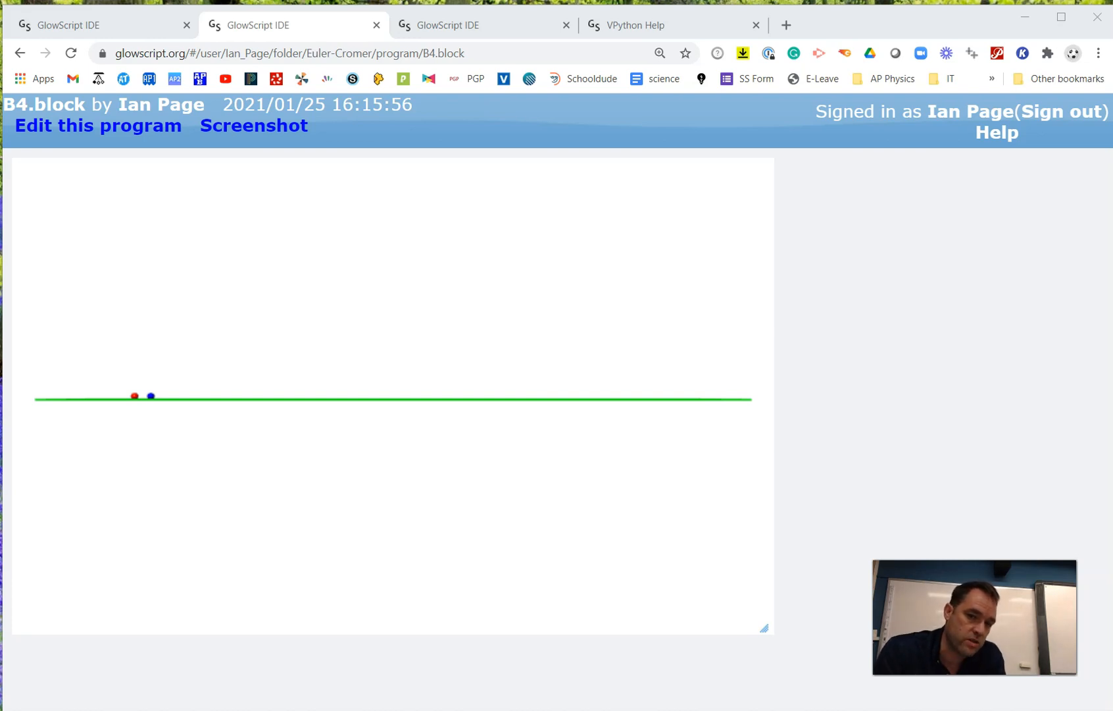
mouse_move(259, 304)
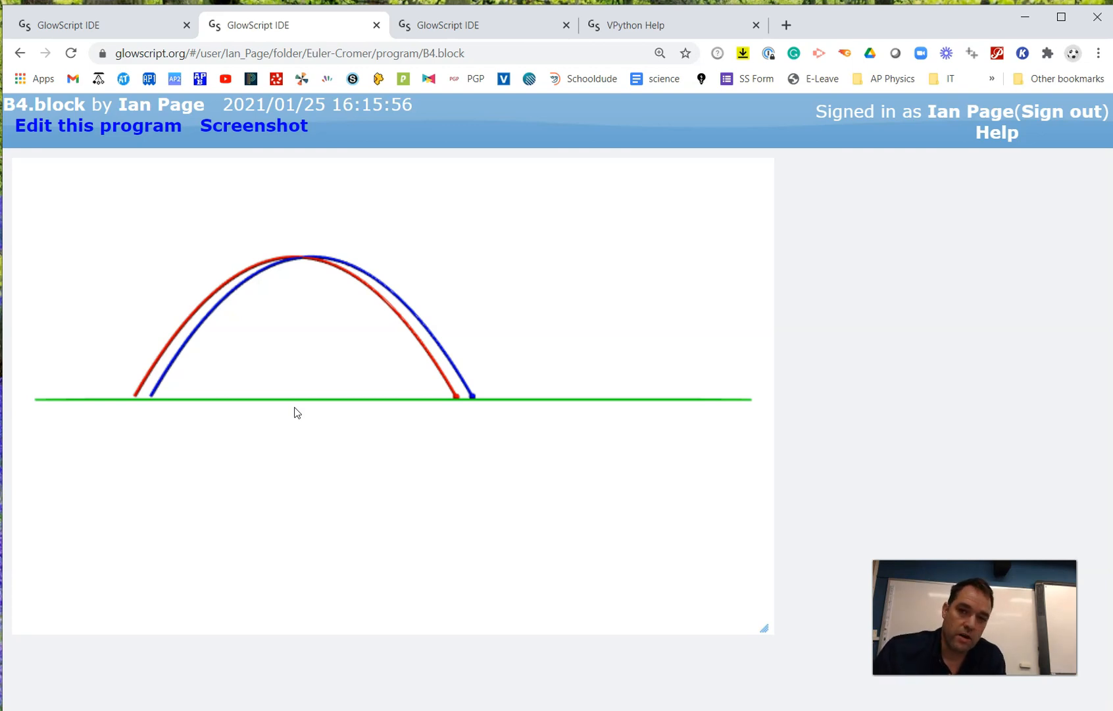
mouse_move(319, 96)
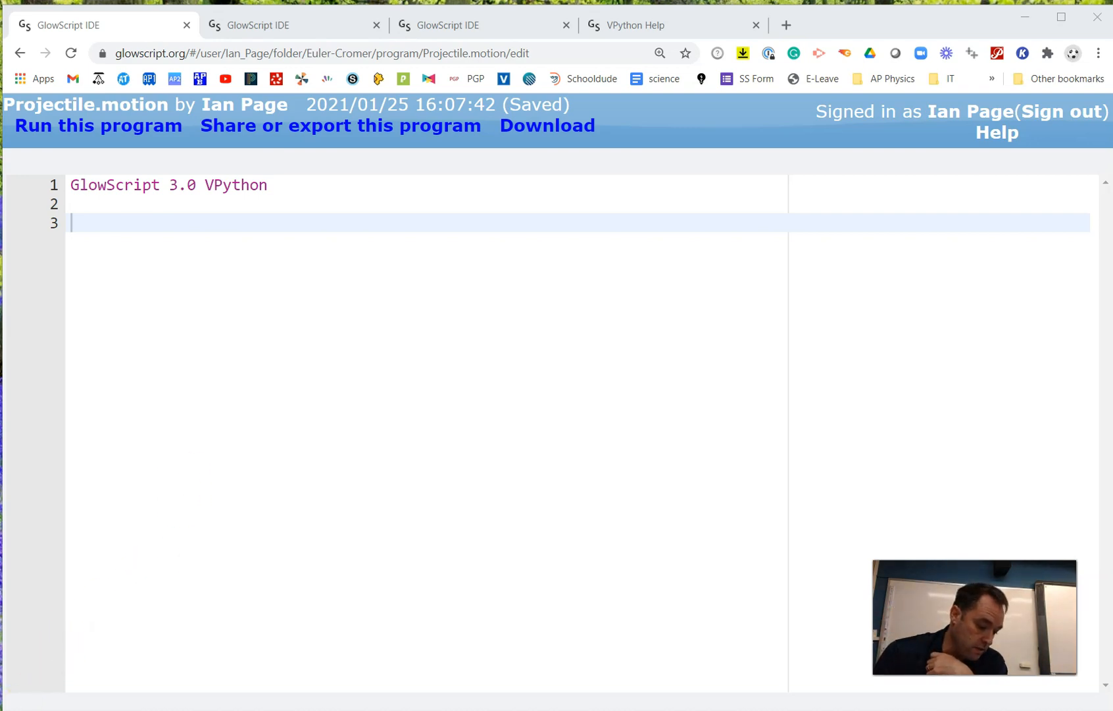
- Set the scene background to white with scene.background = color.white
text(scene.background = color.white)
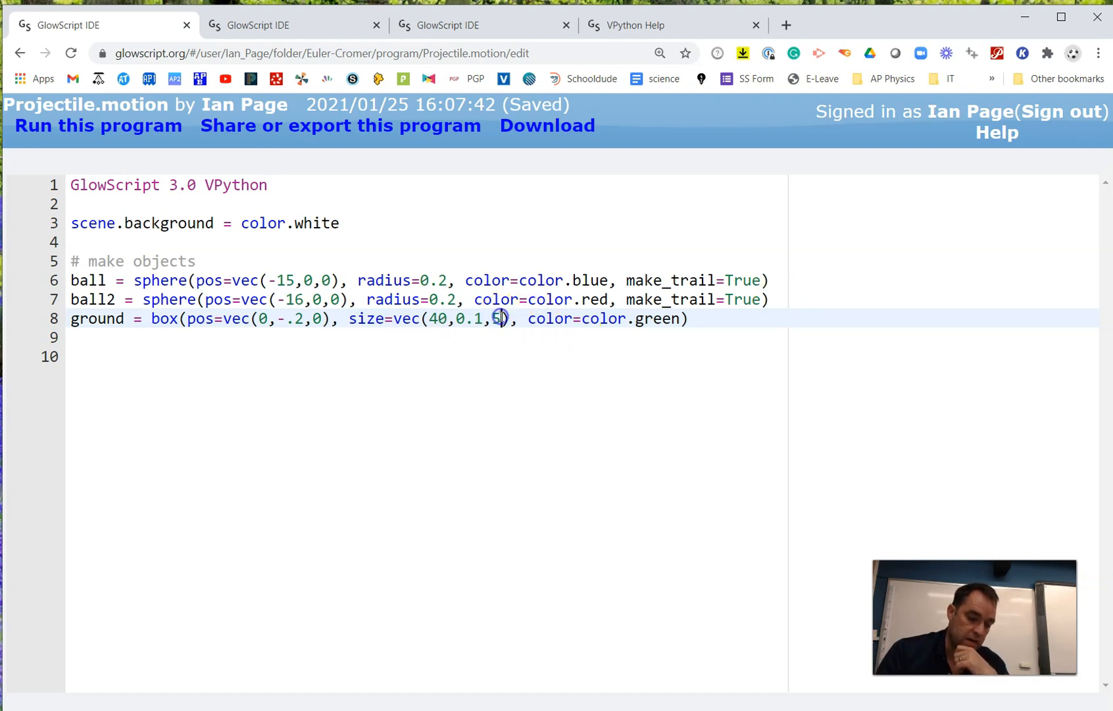
mouse_move(464, 241)
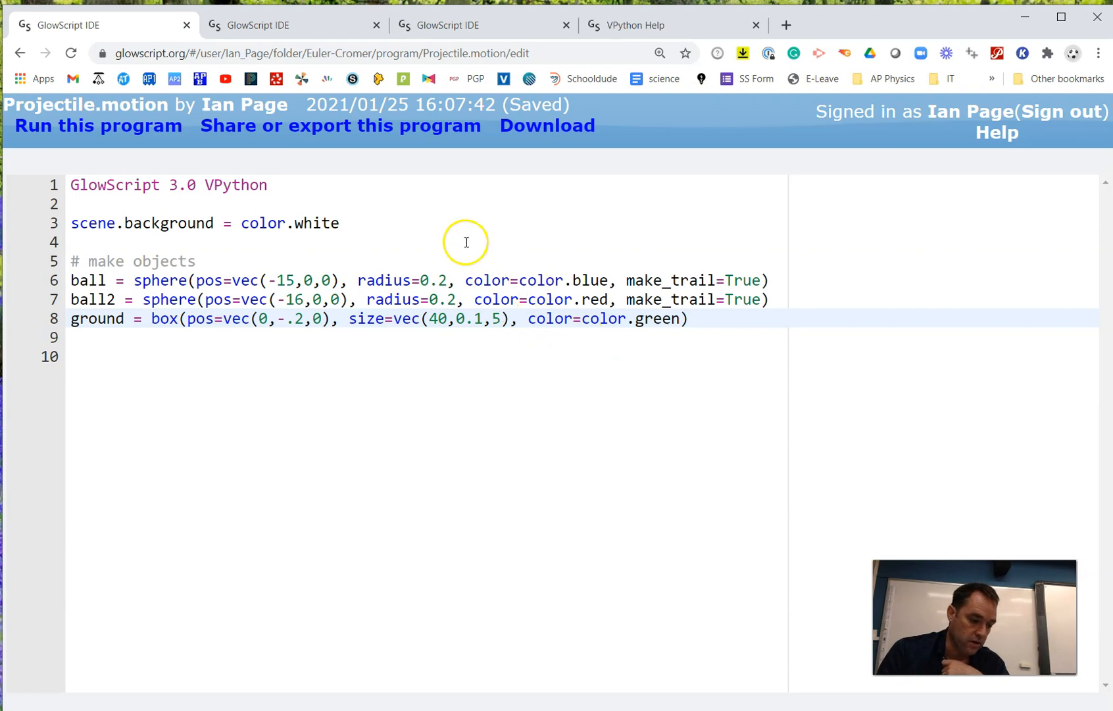
click(97, 125)
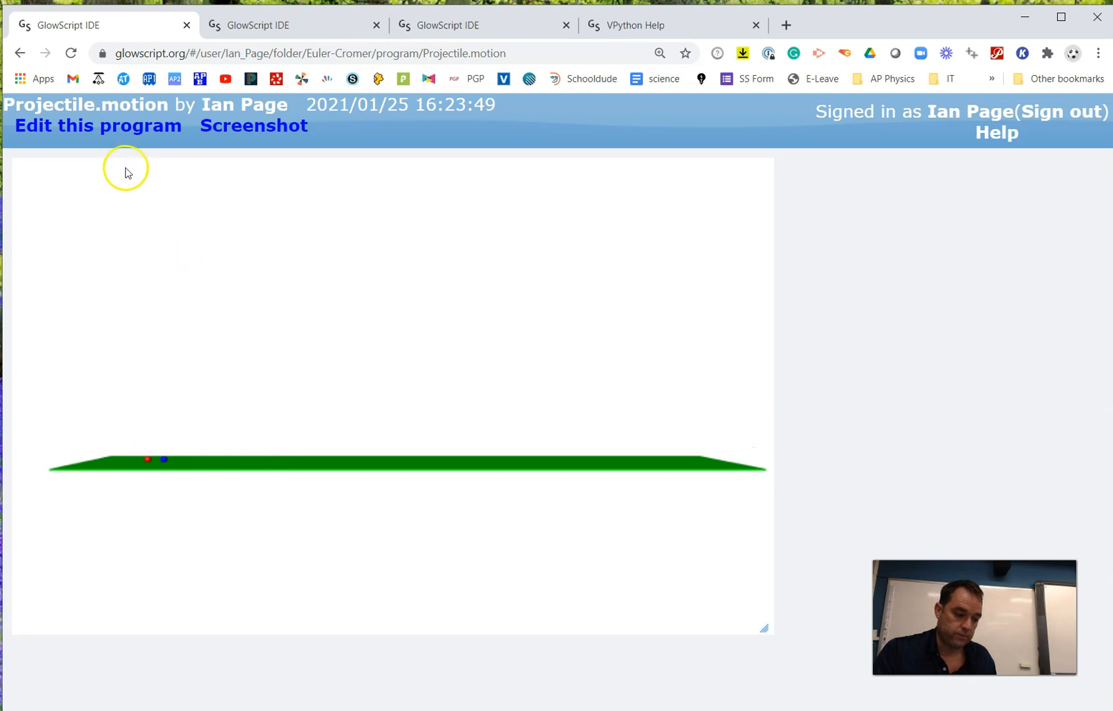
click(98, 125)
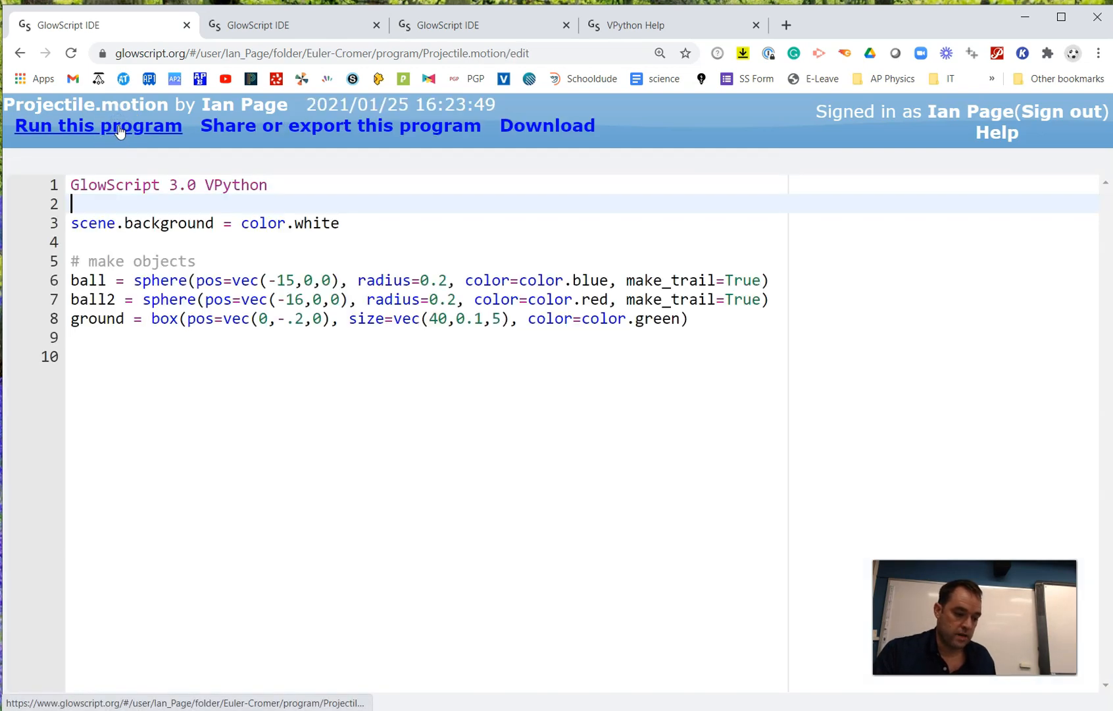
mouse_move(97, 125)
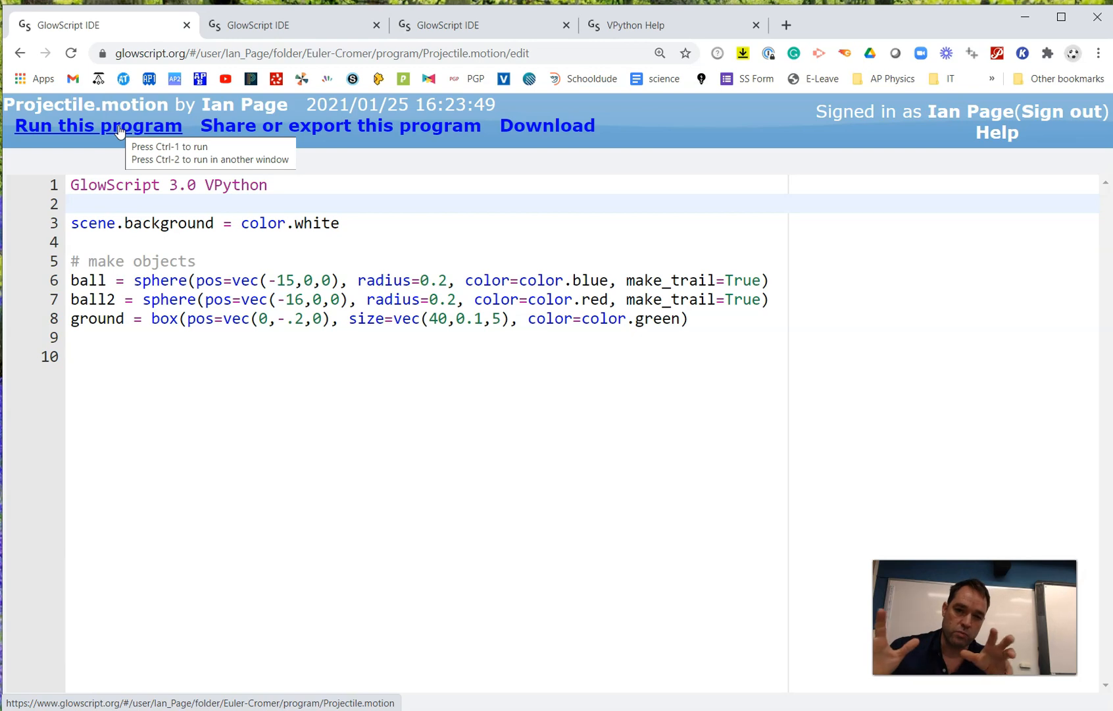
- Define r0 = ball.pos, v = v0 at speed 15 and 60 degrees, and a = vec(0,-9.8,0)
click(71, 204)
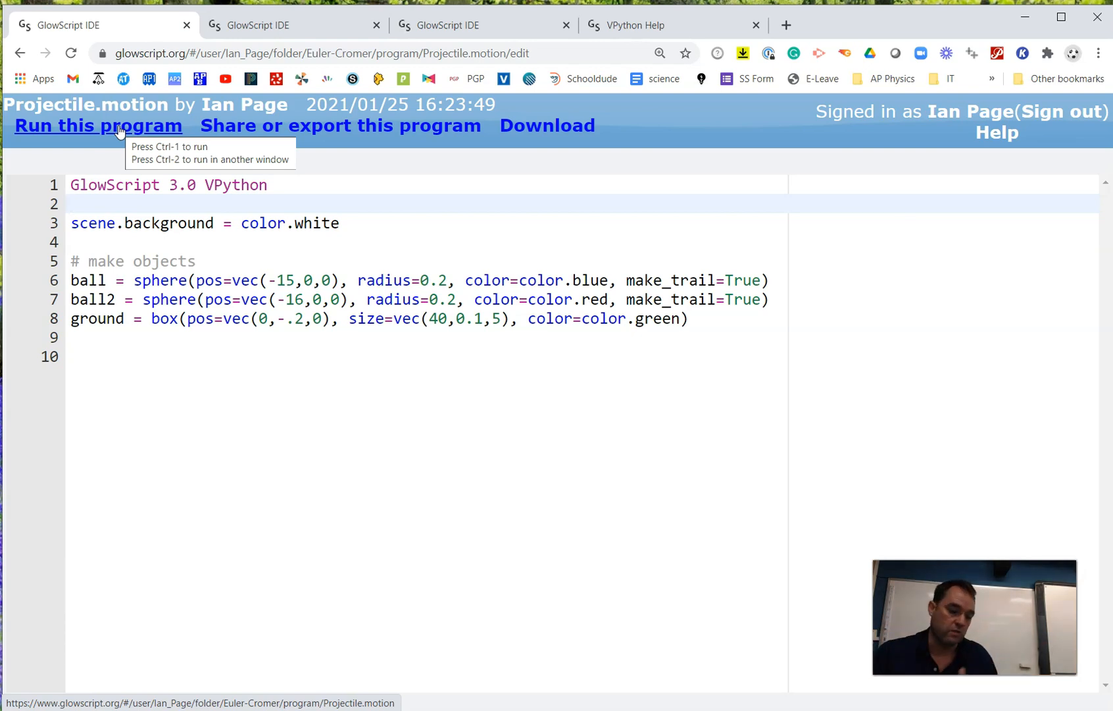
mouse_move(91, 440)
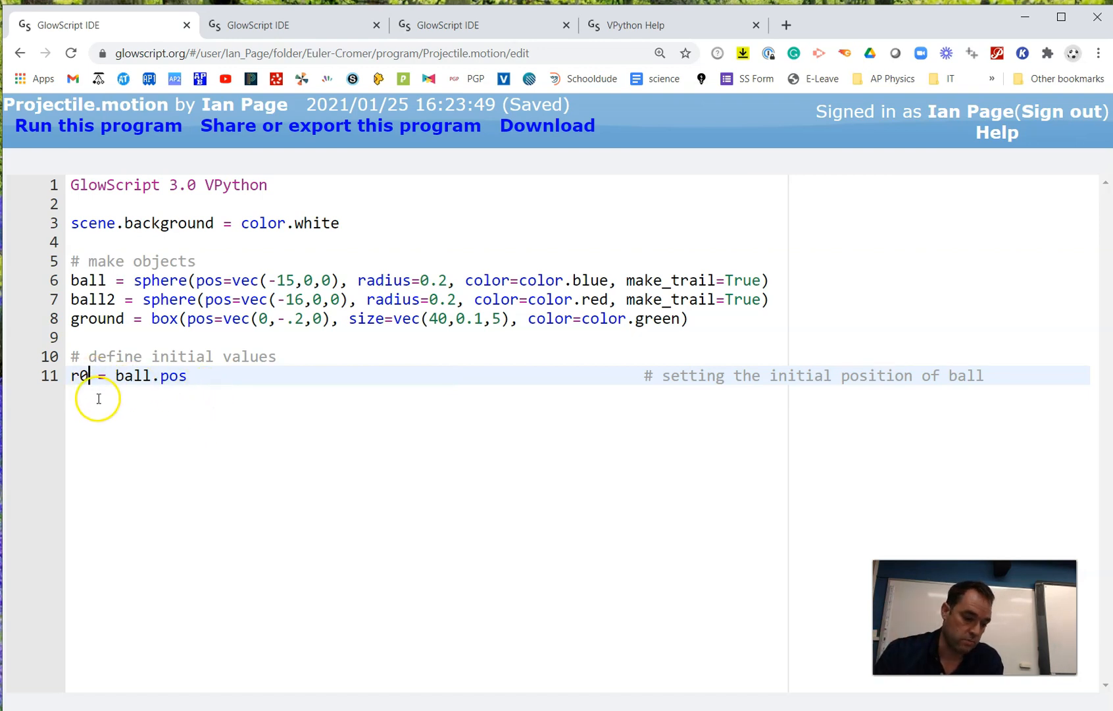
mouse_move(188, 375)
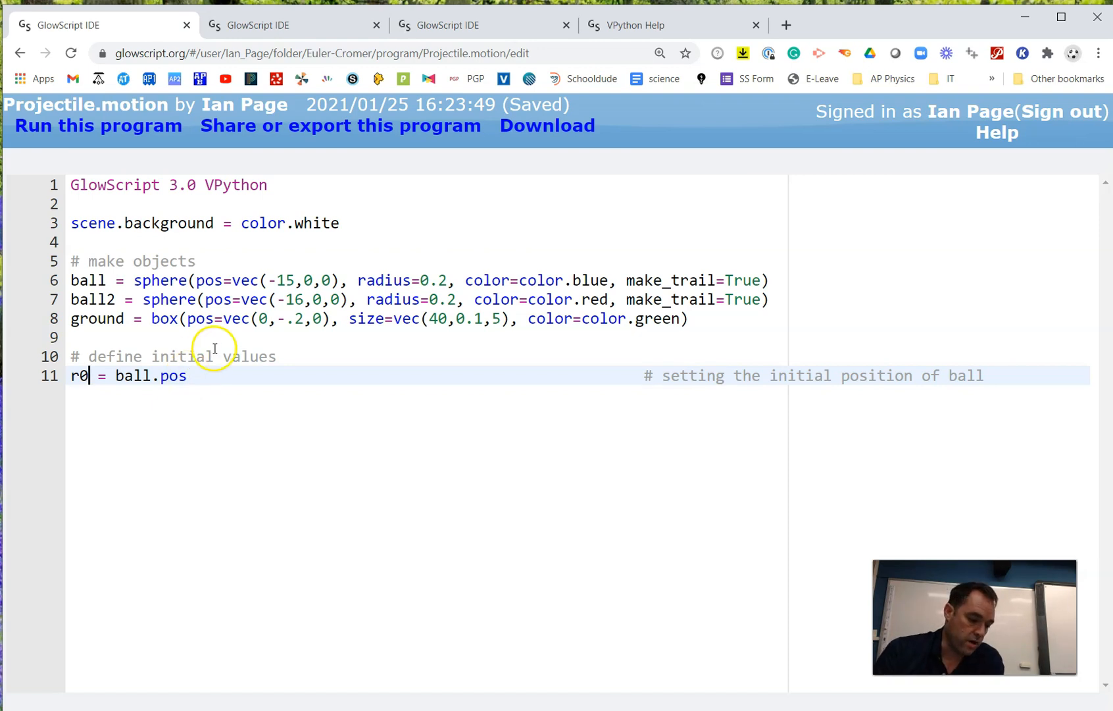
mouse_move(228, 323)
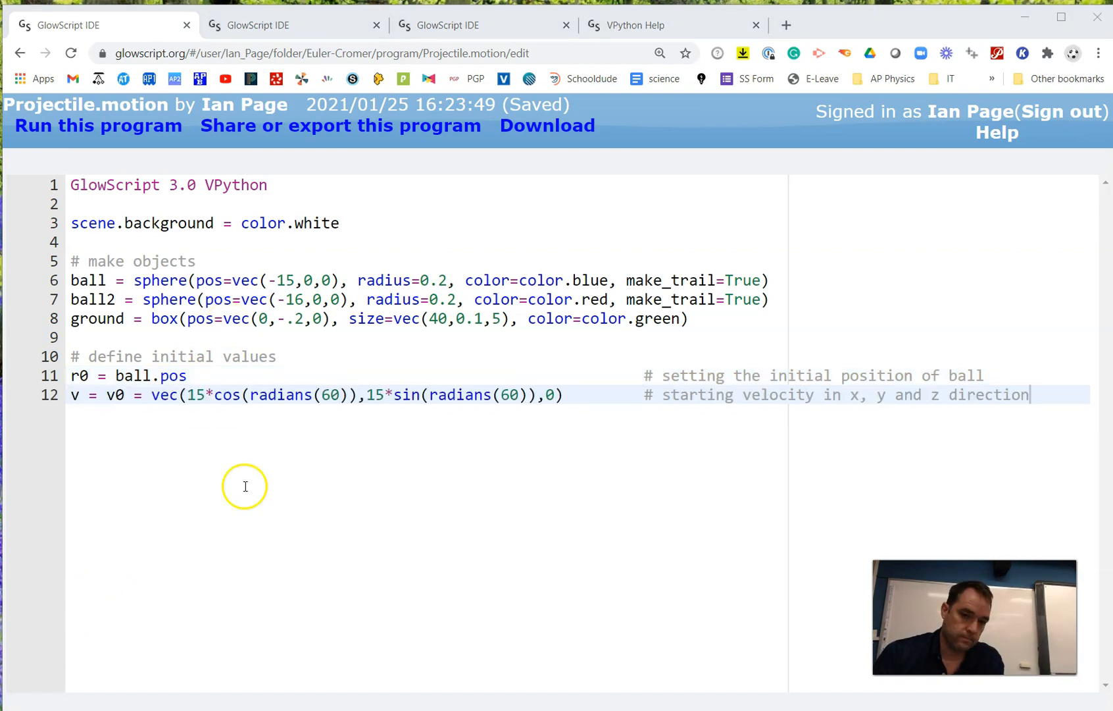
mouse_move(204, 391)
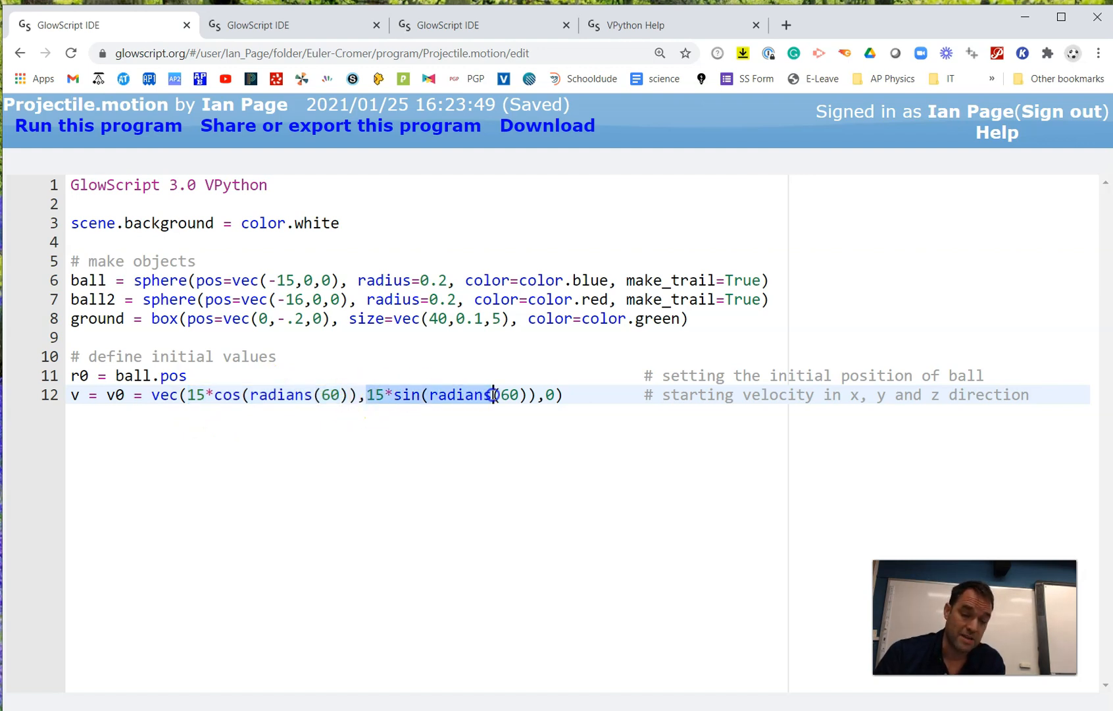
click(553, 395)
text(a = vec(0,-9.8,0)                                                # defining acceleration)
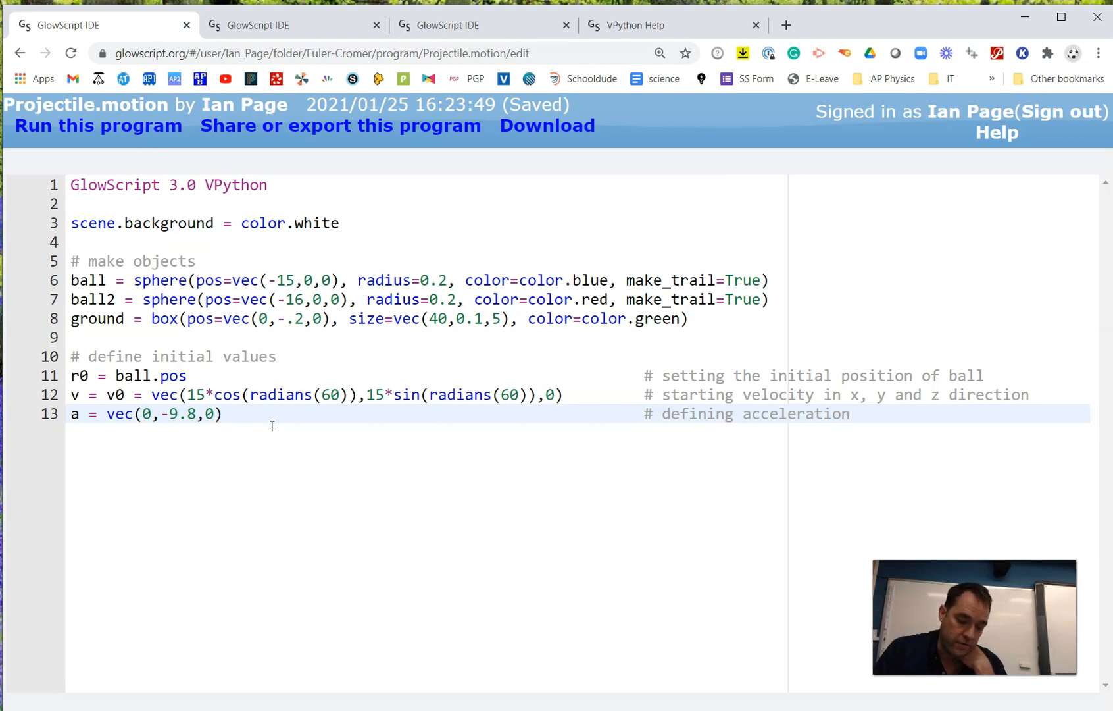
mouse_move(60, 697)
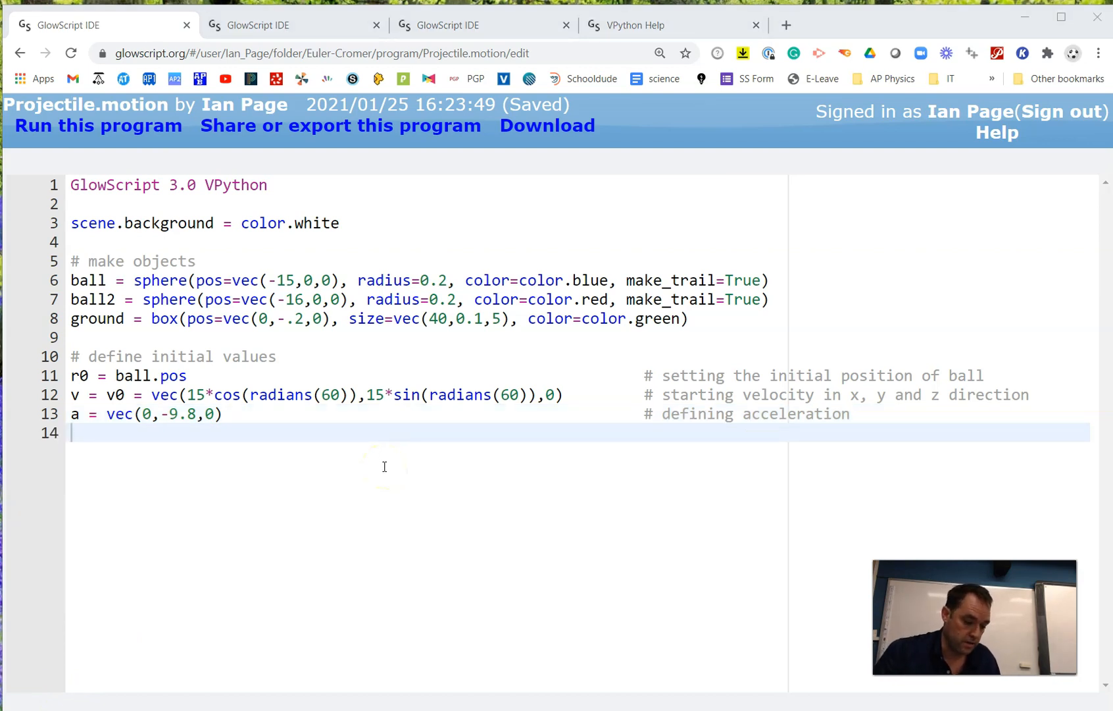
- Start time at t = 0 with a time step dt = 0.01
text(t = 0)
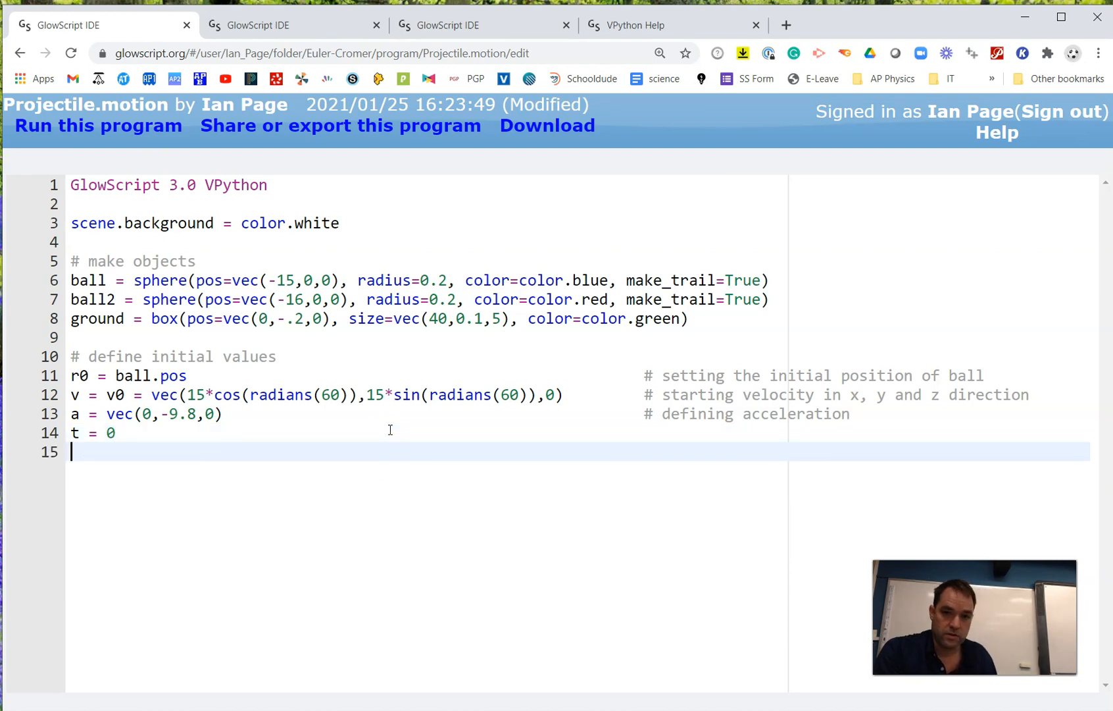
text(dt = 0.)
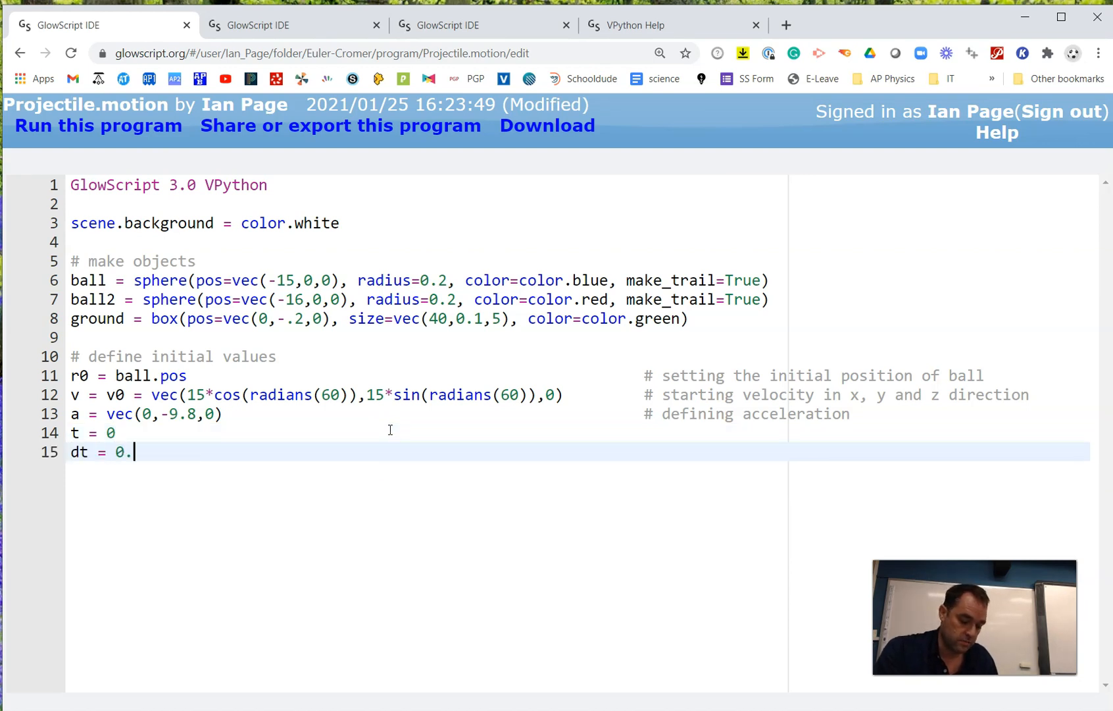
text(01)
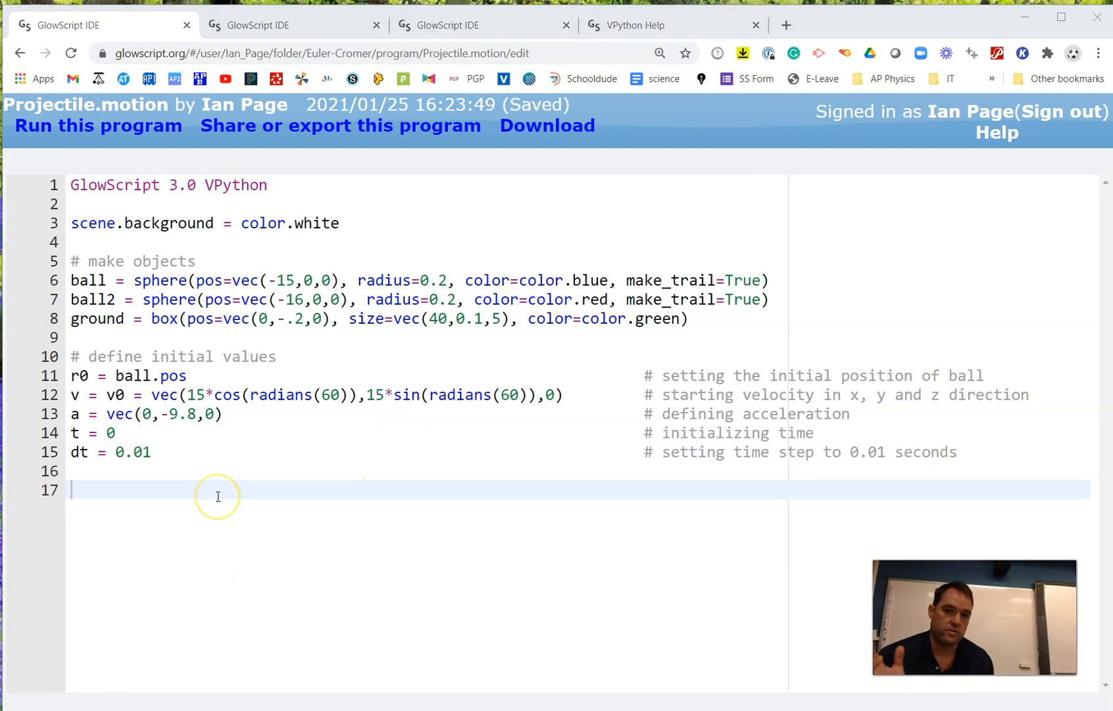
- Add the comment '# make the objects move (create a loop)'
text(#)
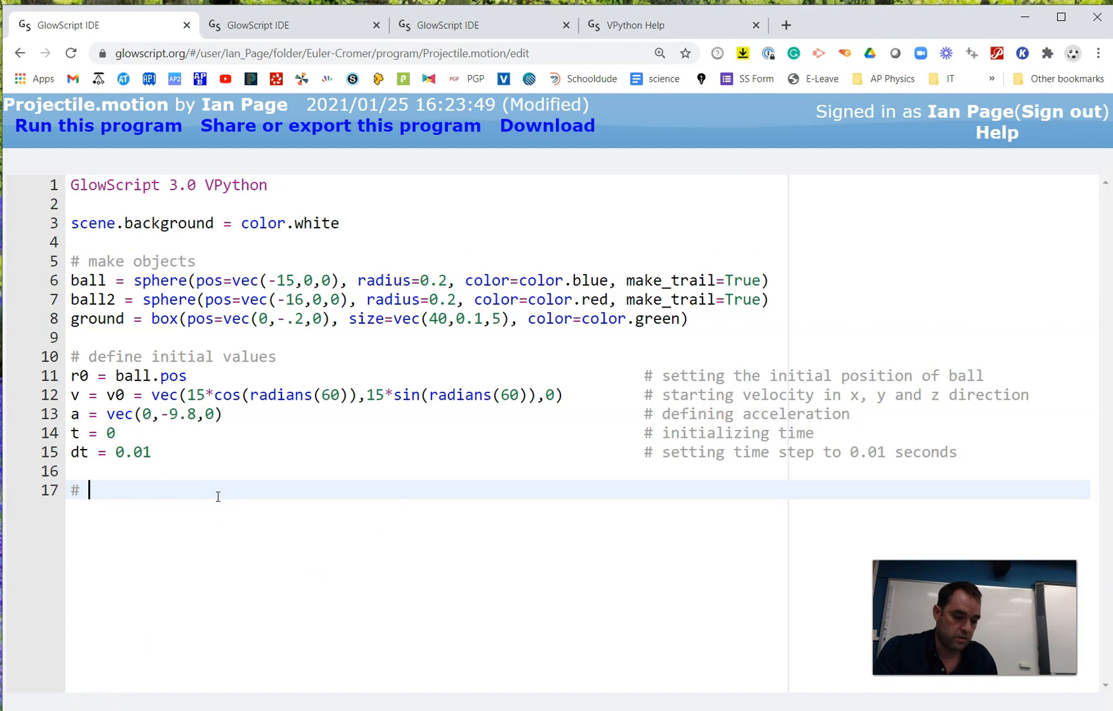
text(make the ob)
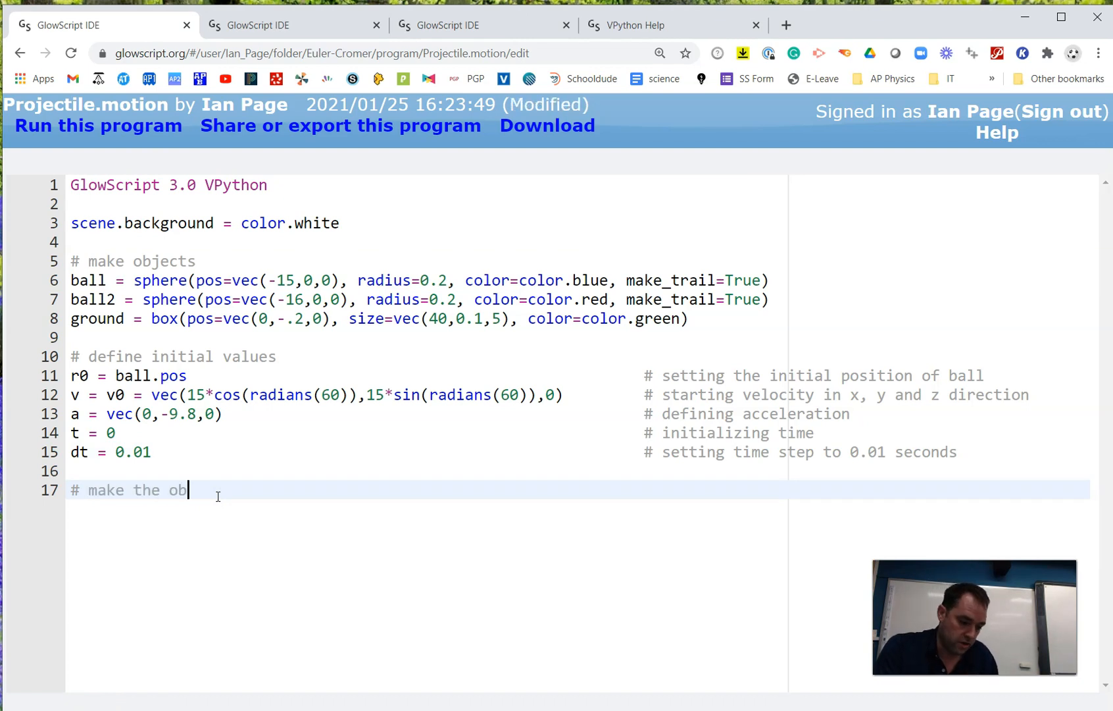
text(jects move)
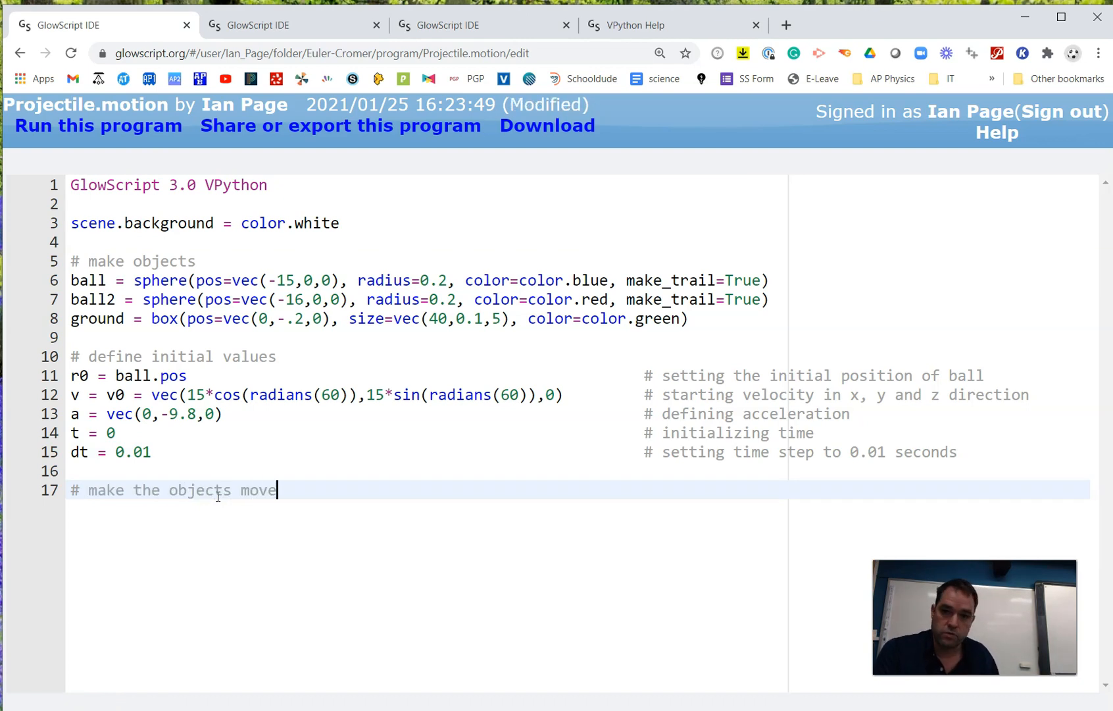
text((create a loop)
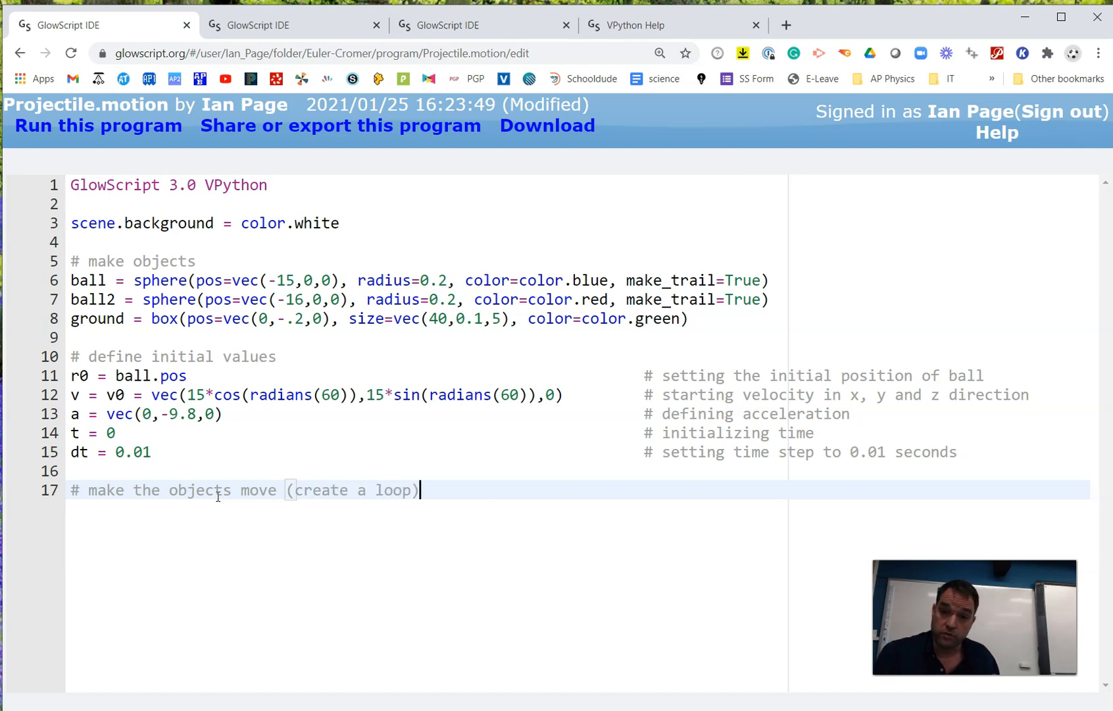
- Write a while loop running while ball.pos.y >= 0, paced at rate(100)
key(ctrl+s)
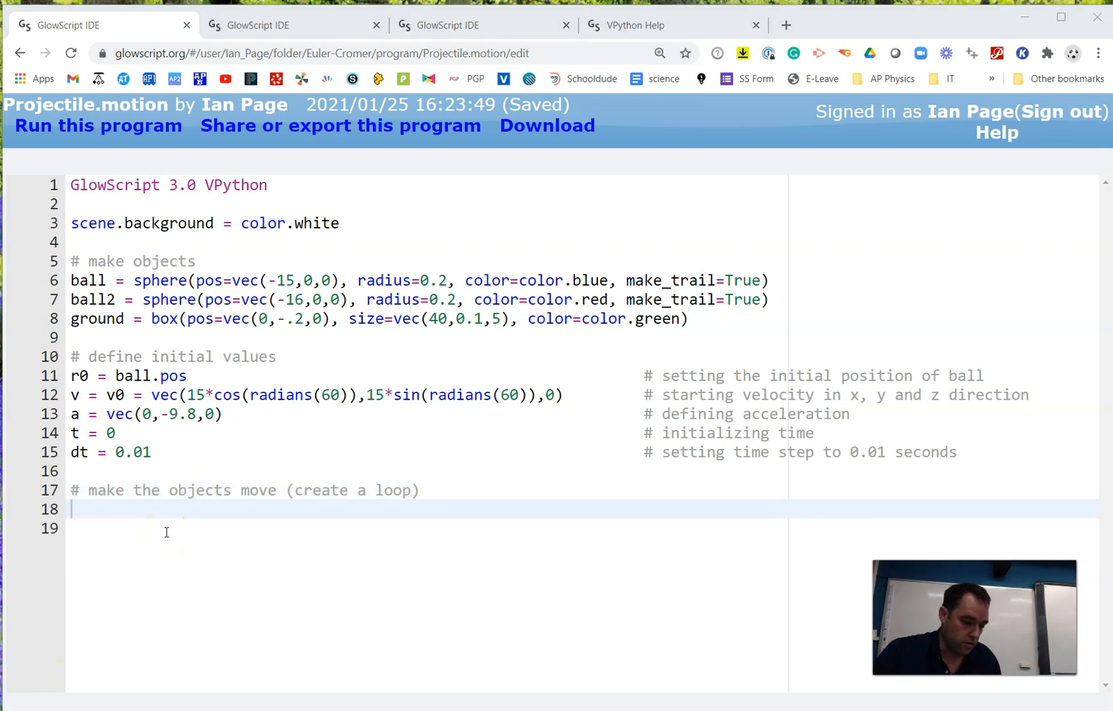
text(while)
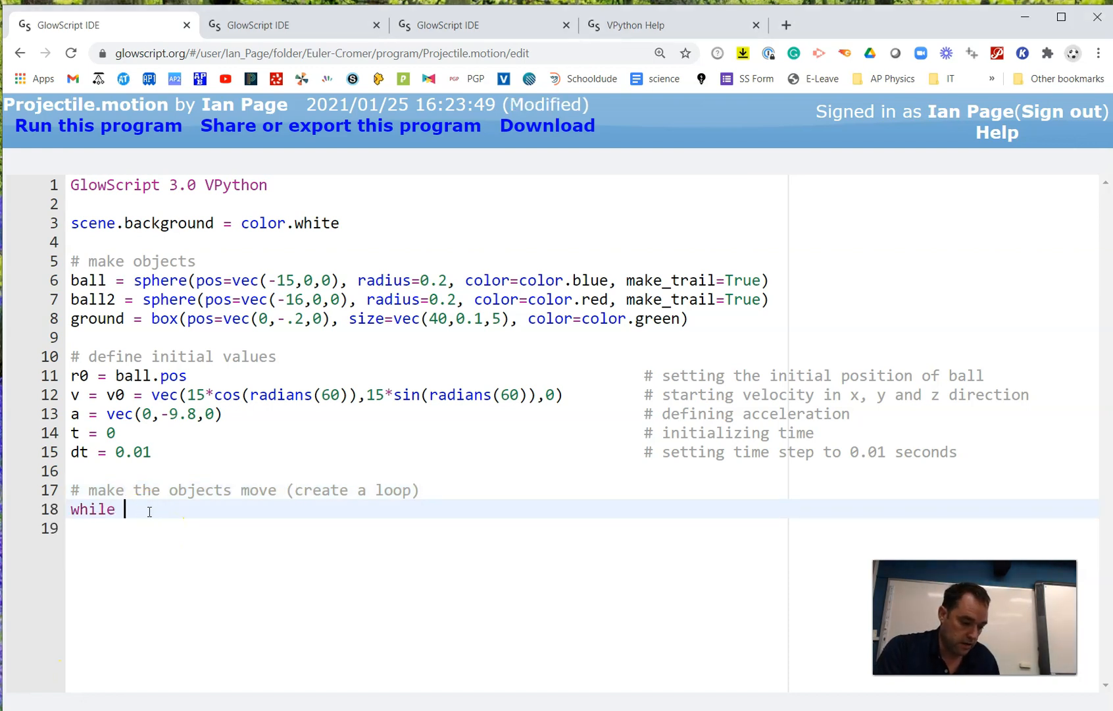
text(ball.pos.y)
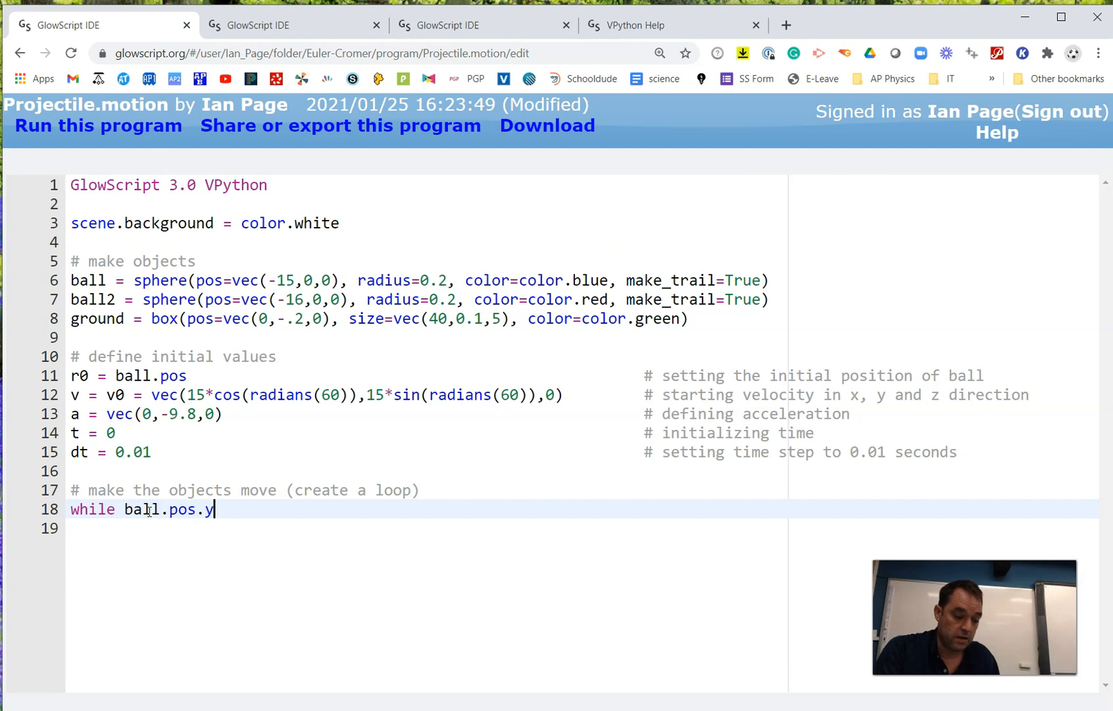
text(>)
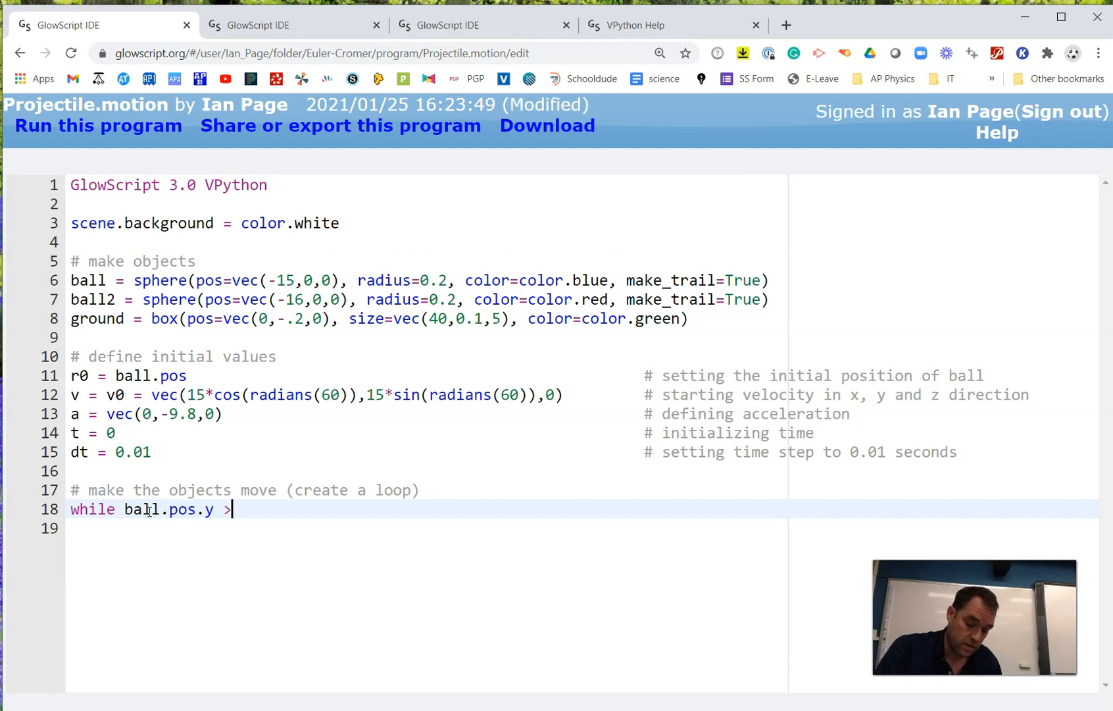
text(= 0:)
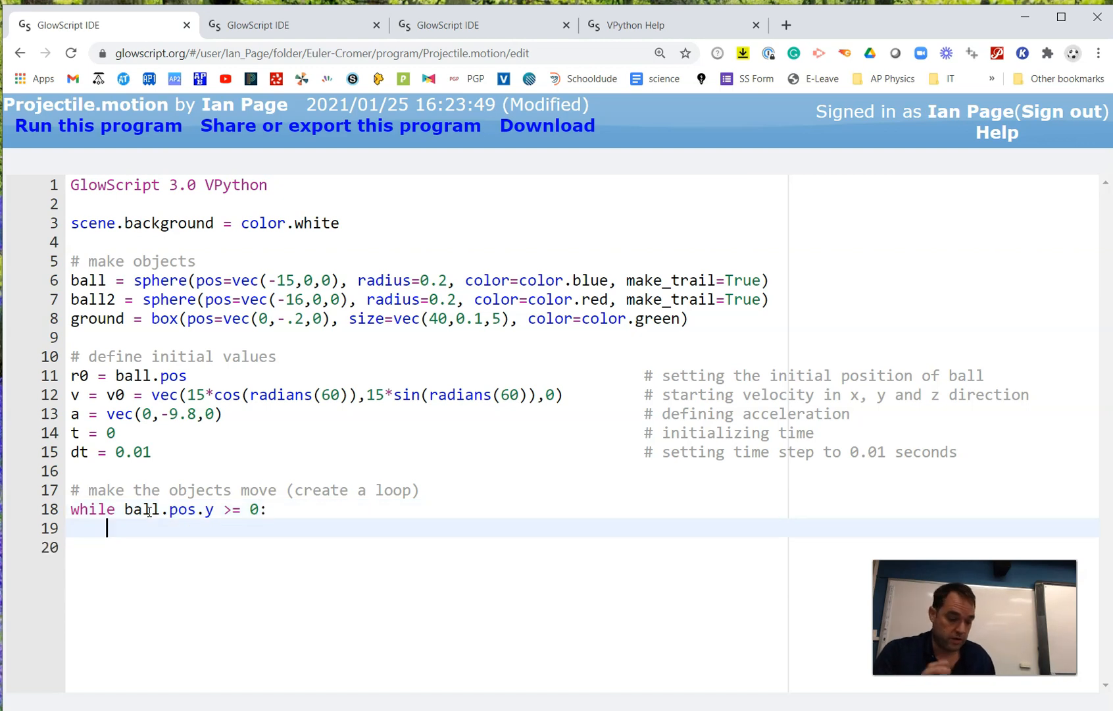
key(ctrl+s)
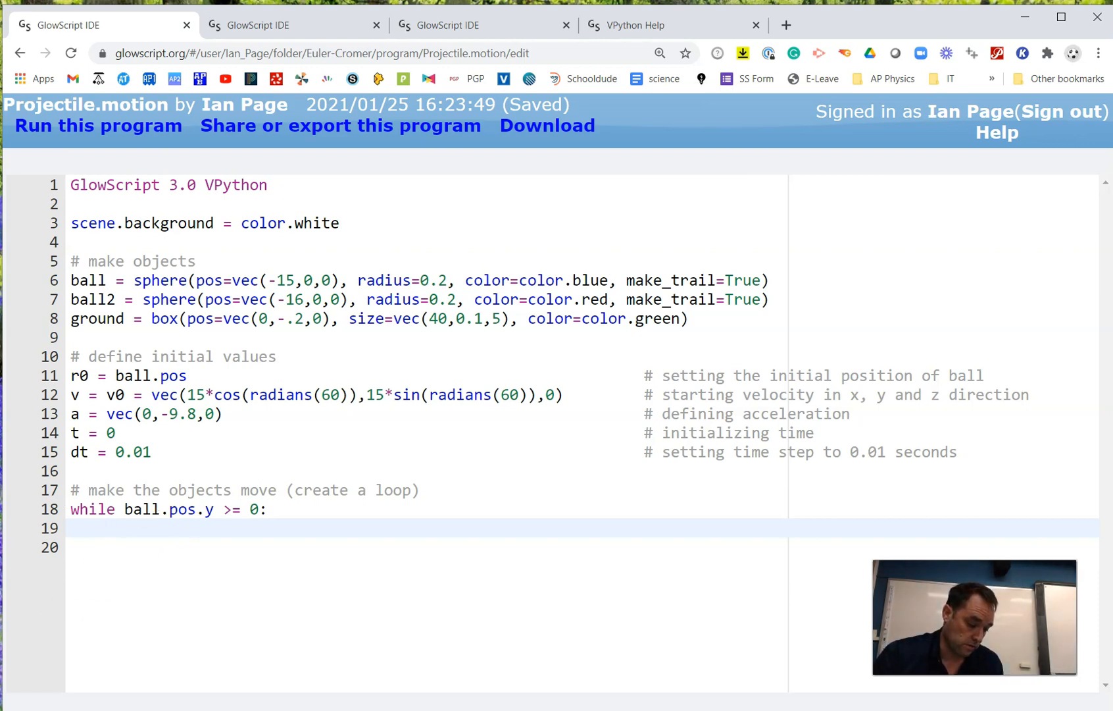
text(rate)
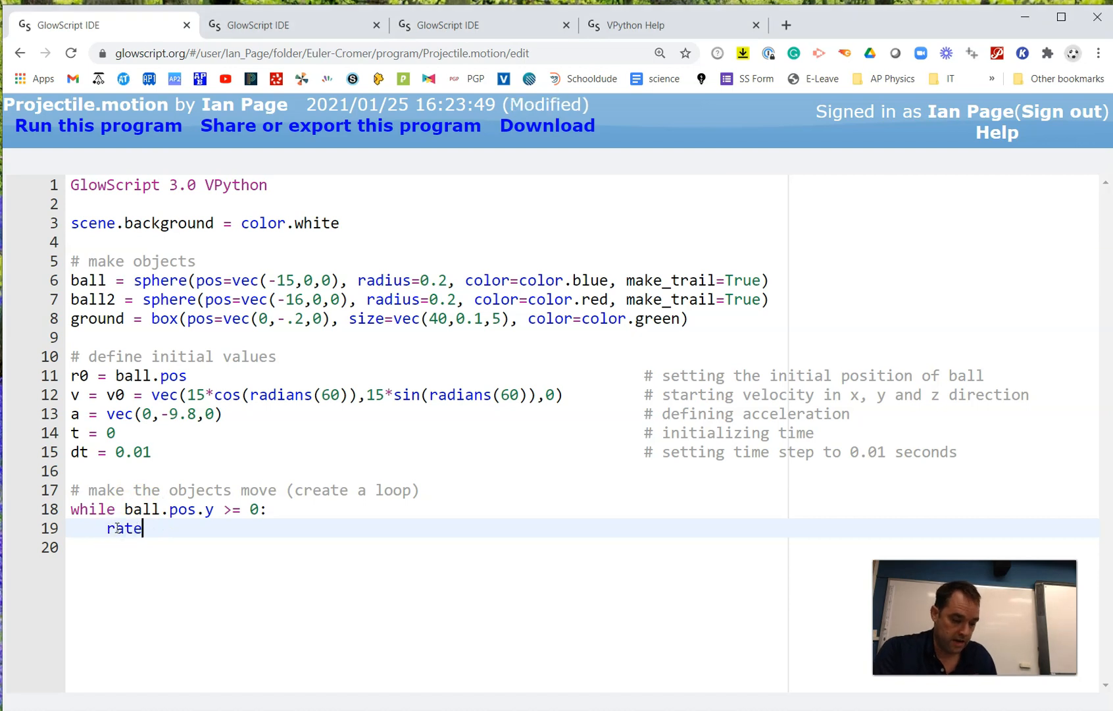
text((100))
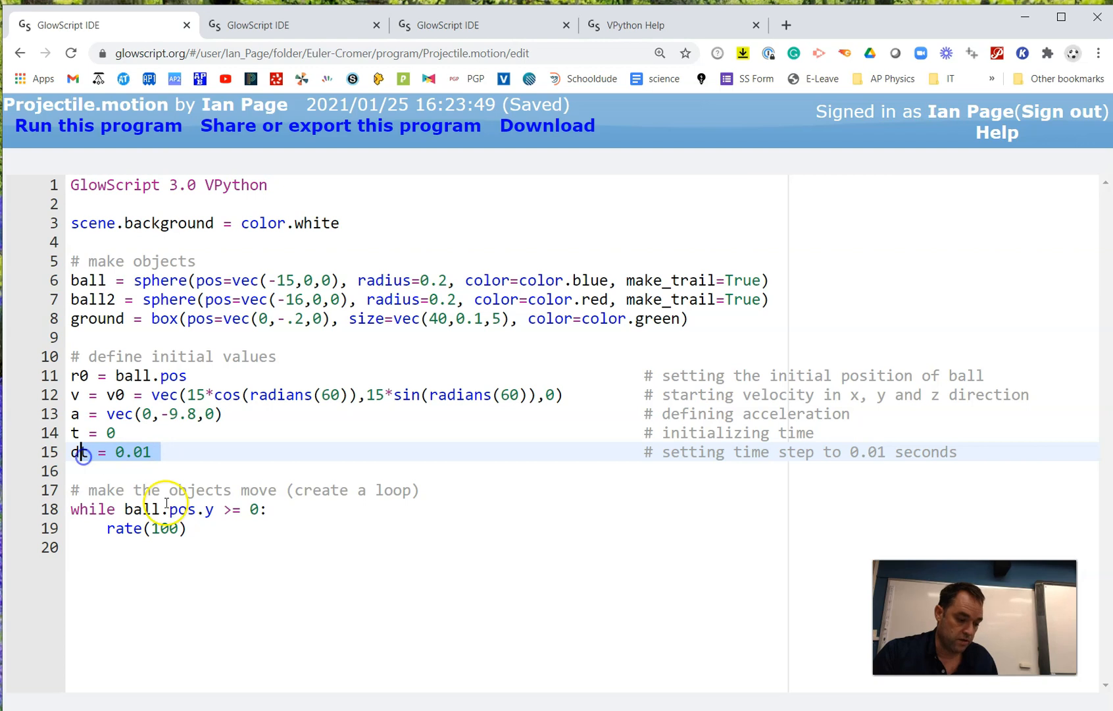
- Move the blue ball kinematically with ball.pos = r0 + v0*t + 0.5*a*t*t
click(204, 528)
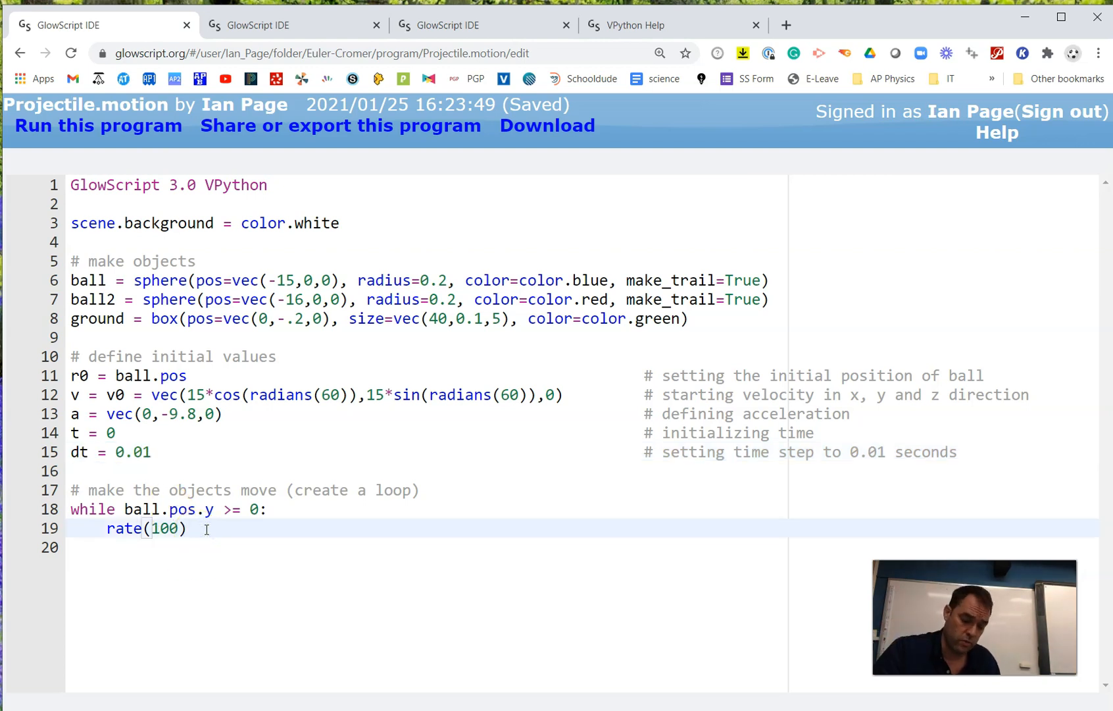
key(enter)
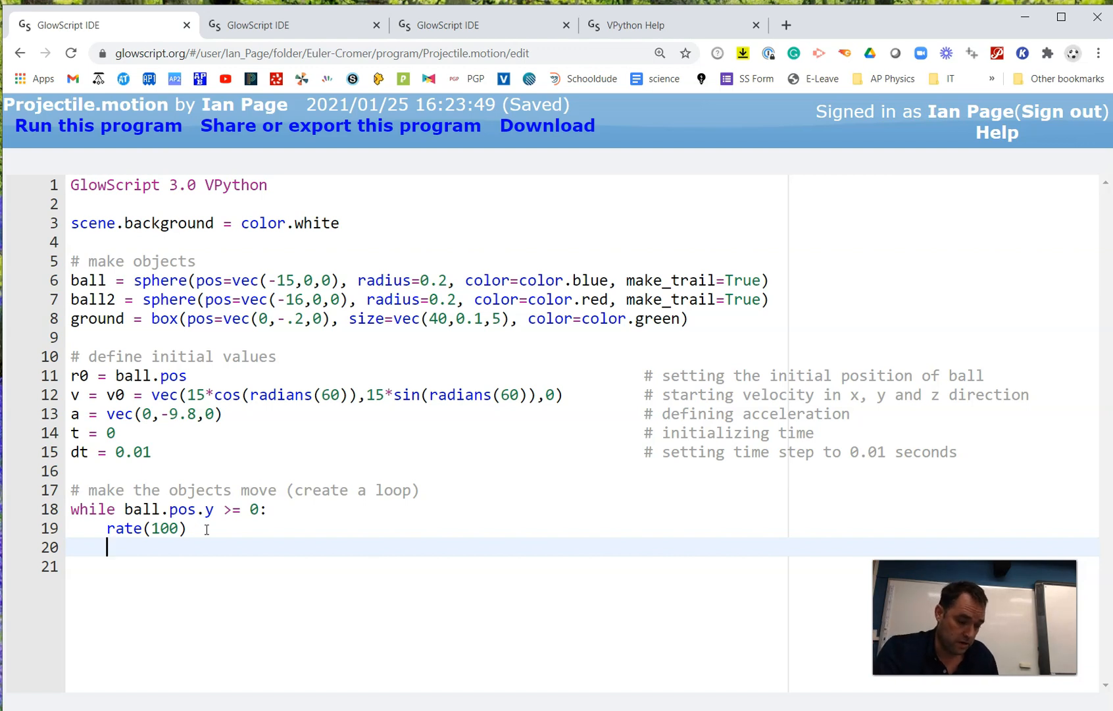
text(ball.pos)
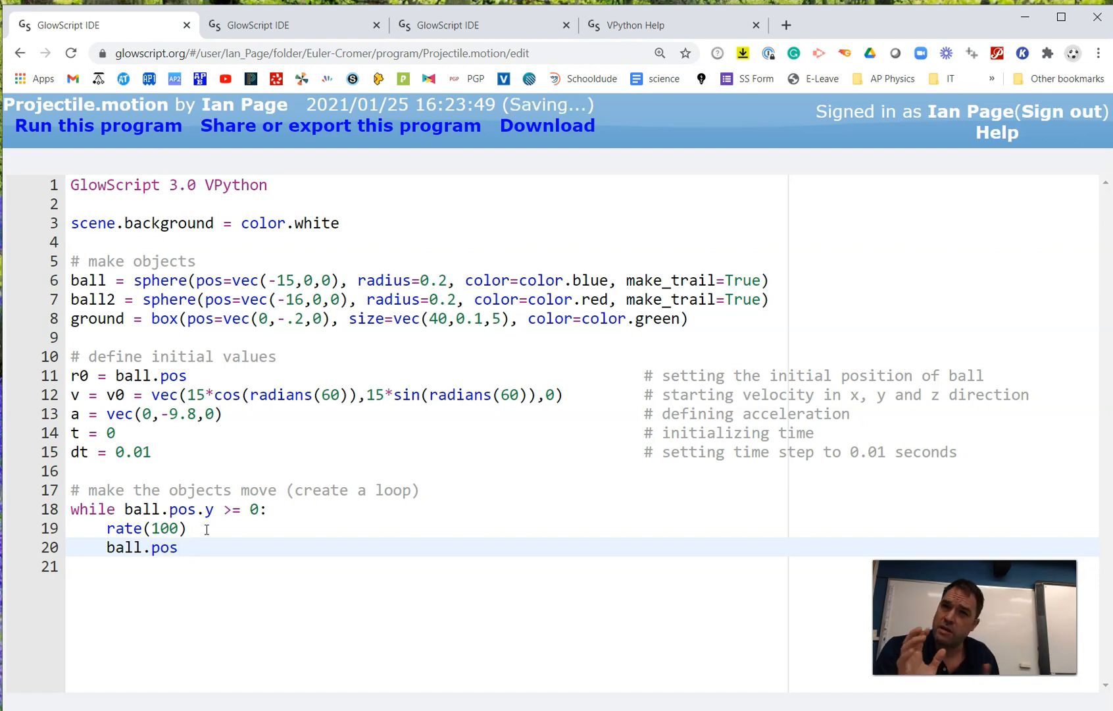
text(=)
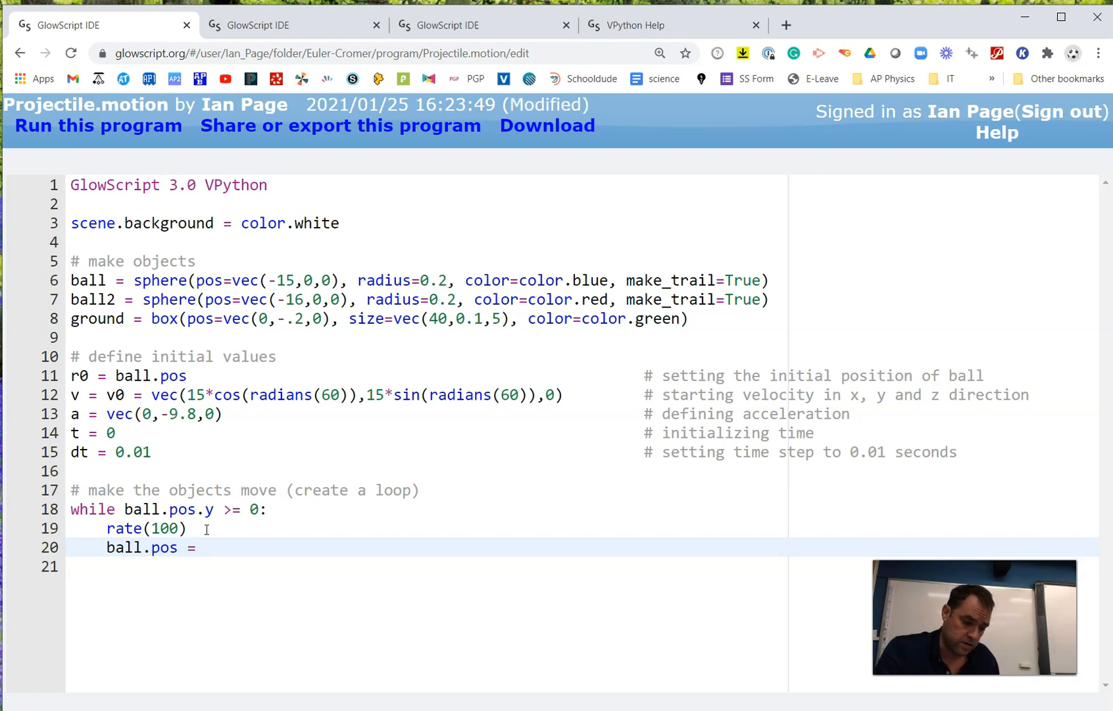
text(r)
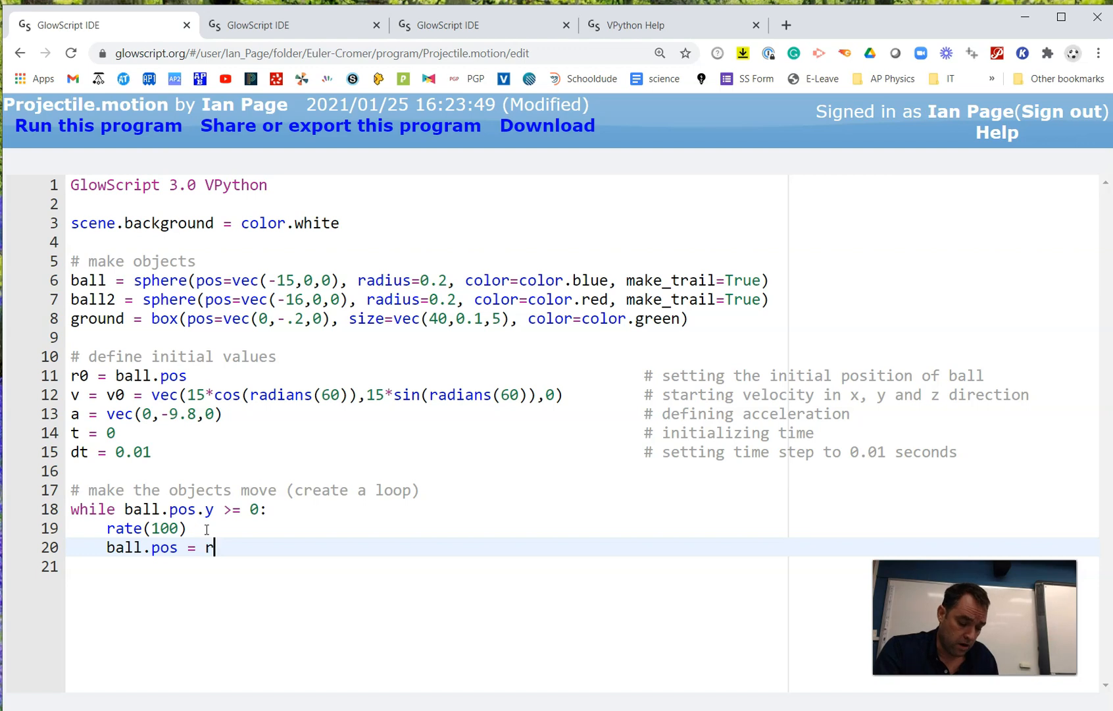
text(0)
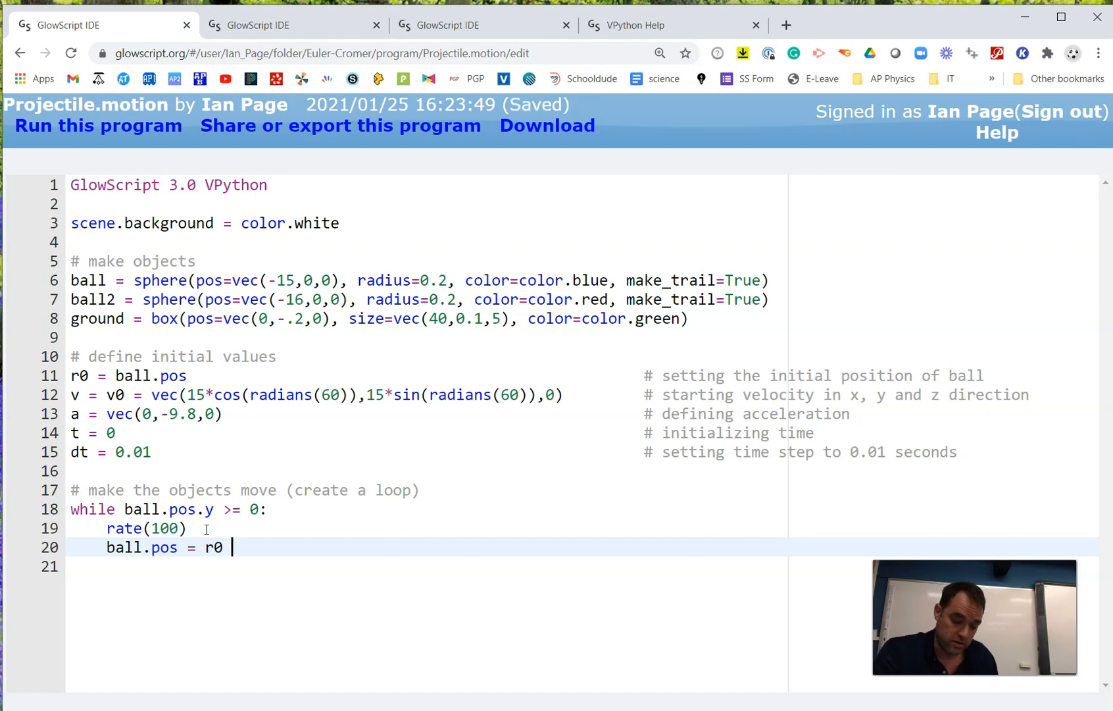
text(+ v)
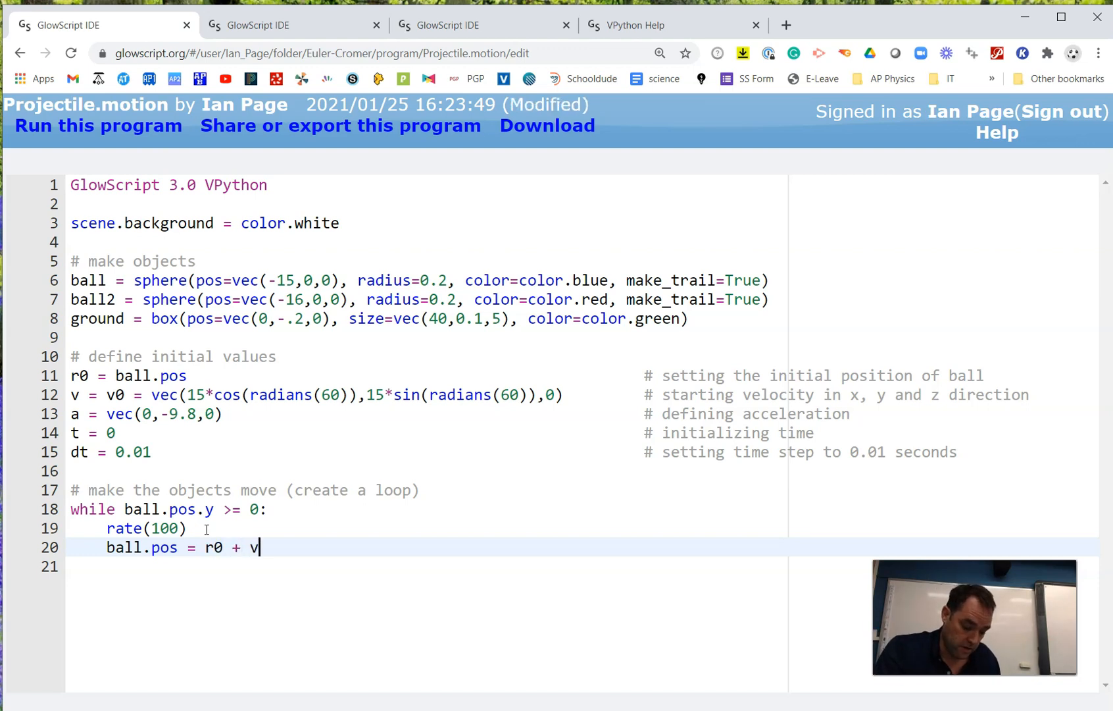
text(0*)
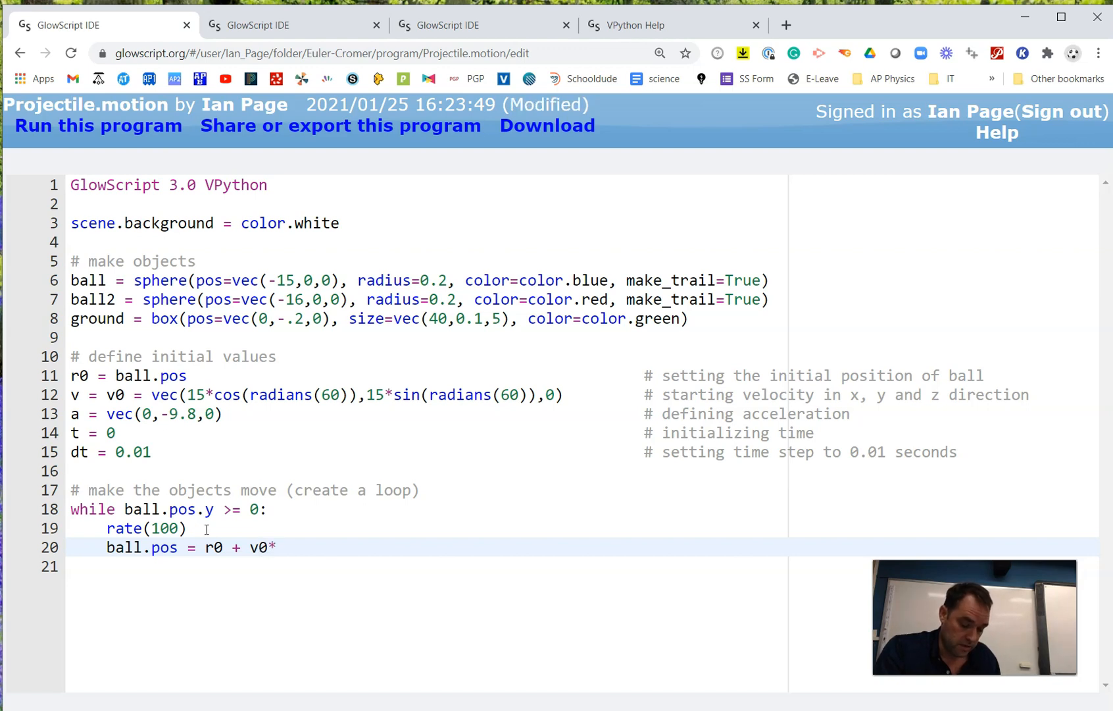
text(t + 0.)
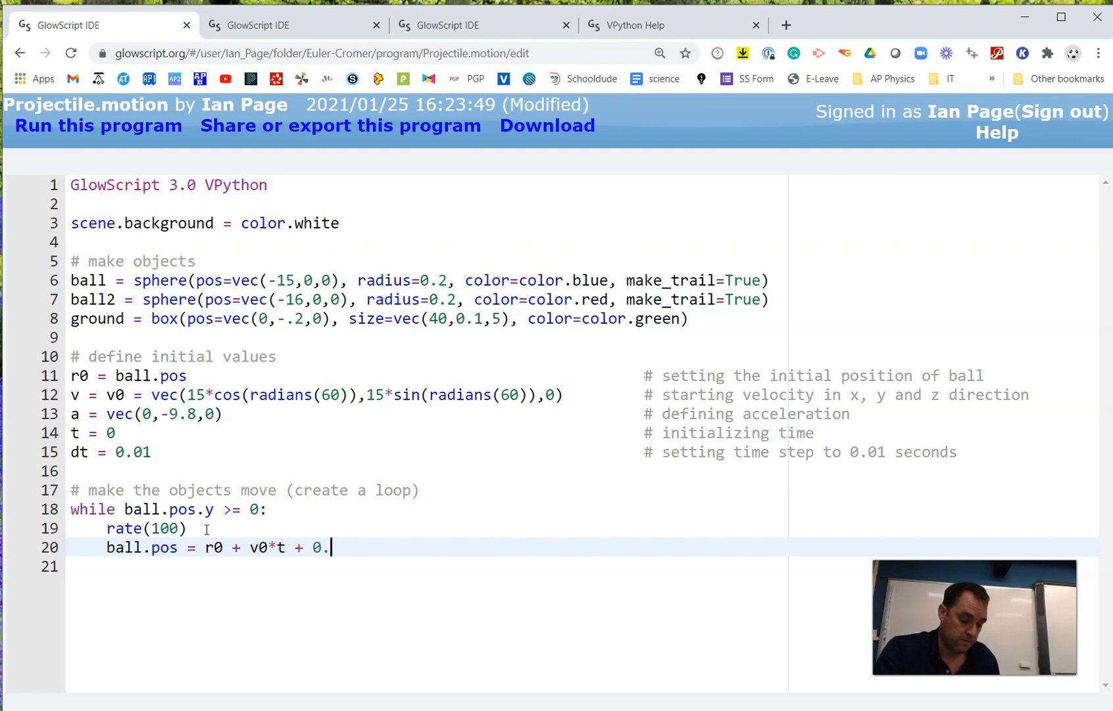
text(5*a*t)
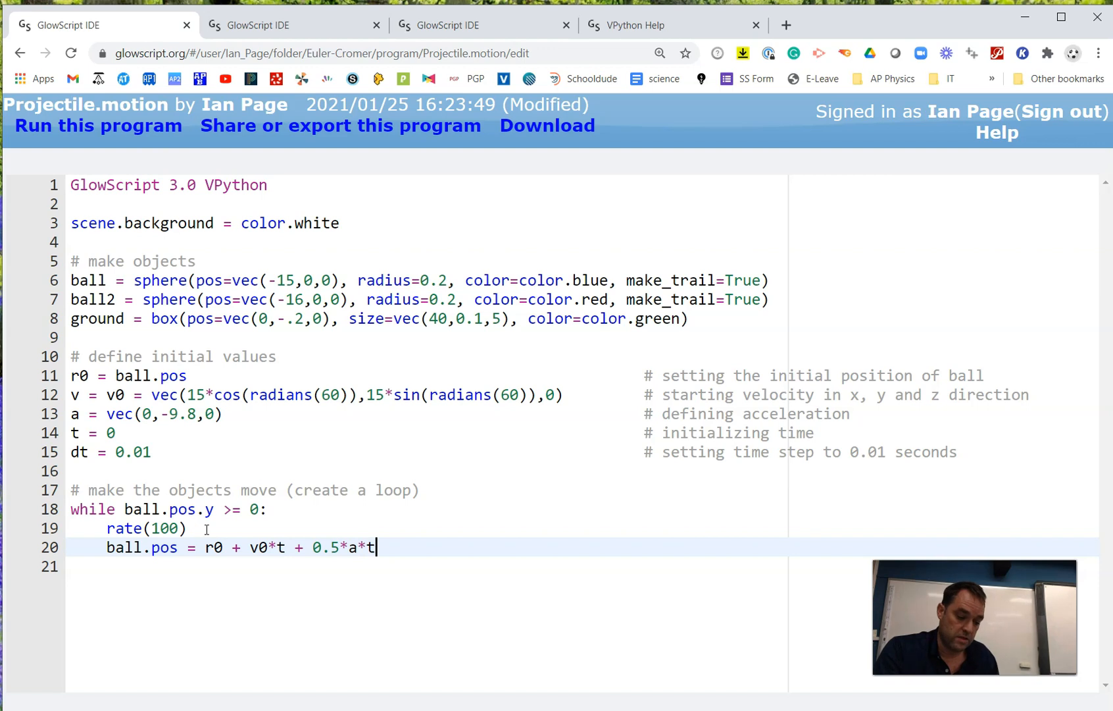
text(*t)
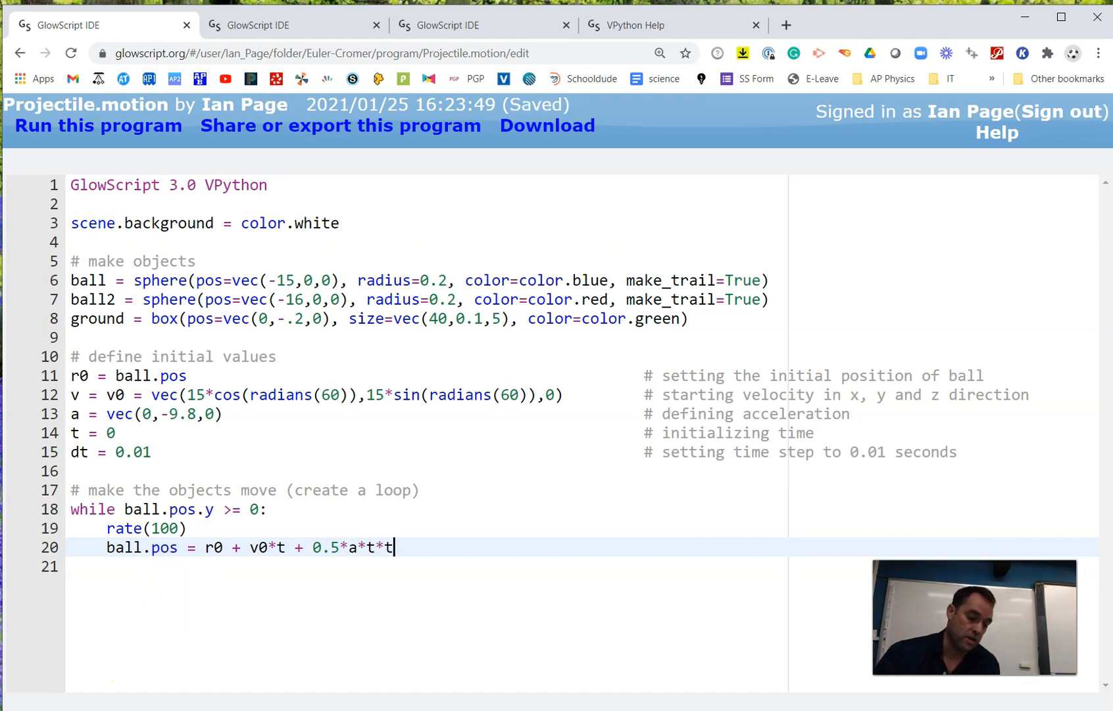
- Advance time each pass with t = t + dt
key(enter)
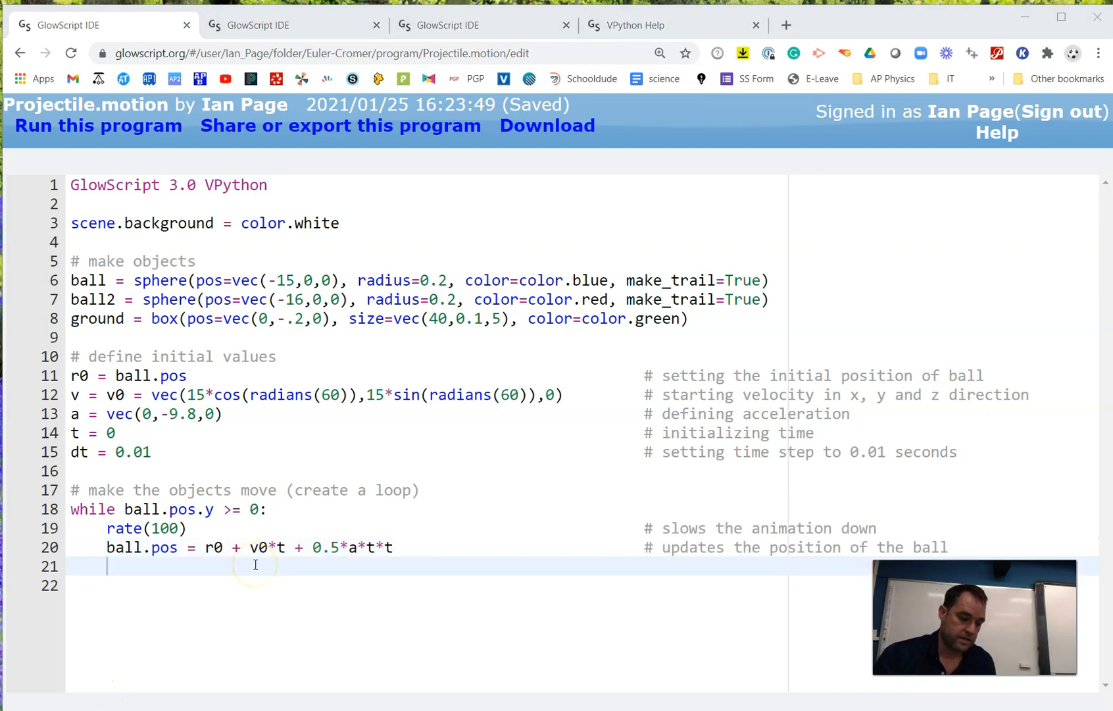
mouse_move(346, 506)
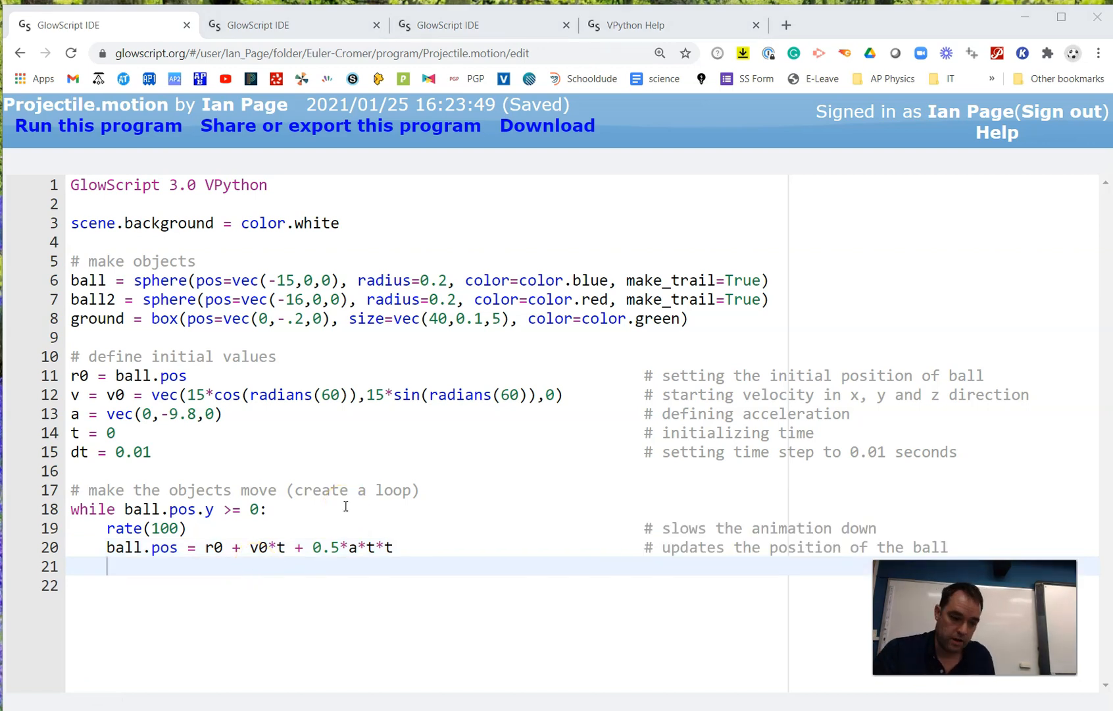
text(t)
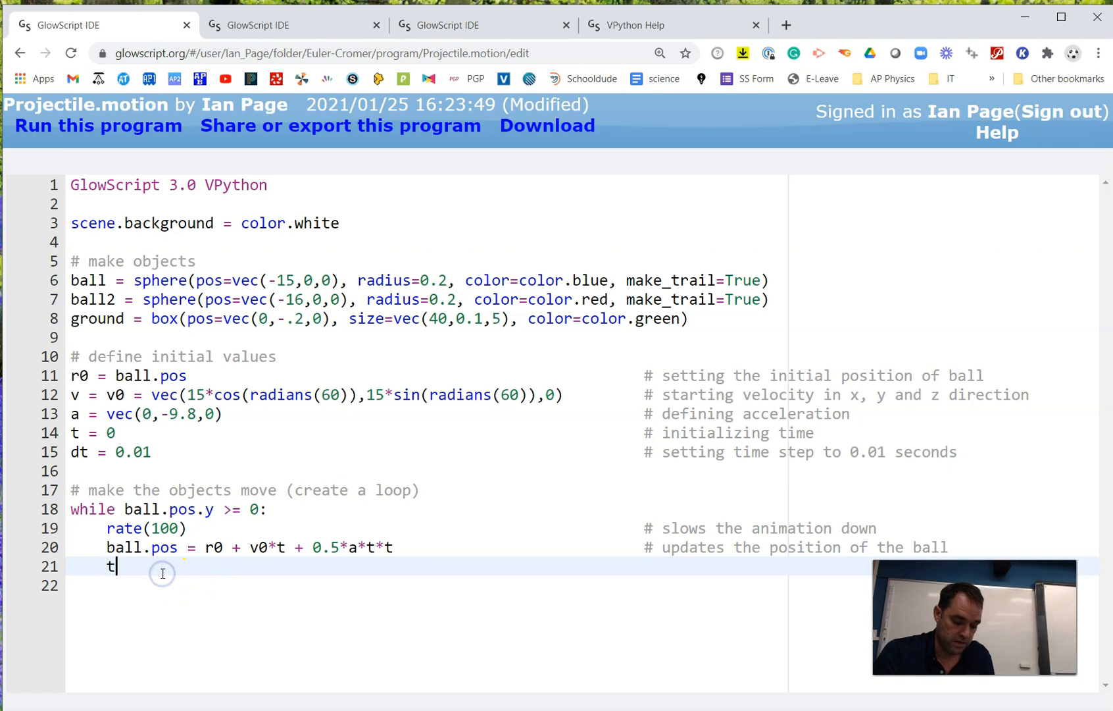
text(= t + d)
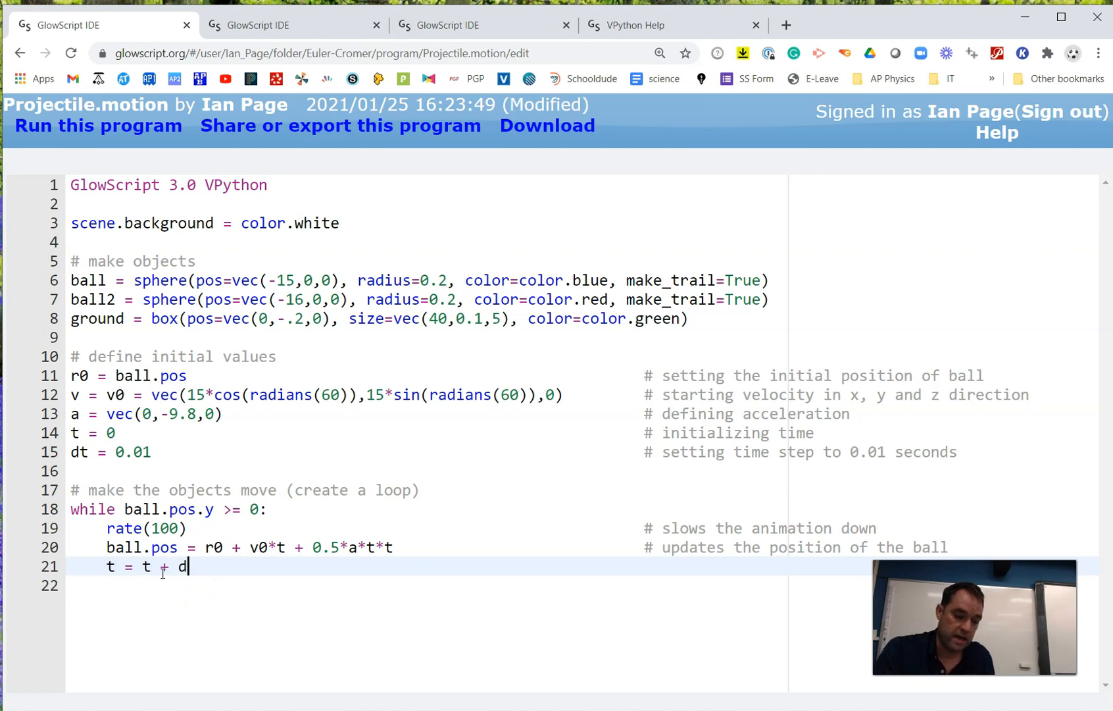
text(t)
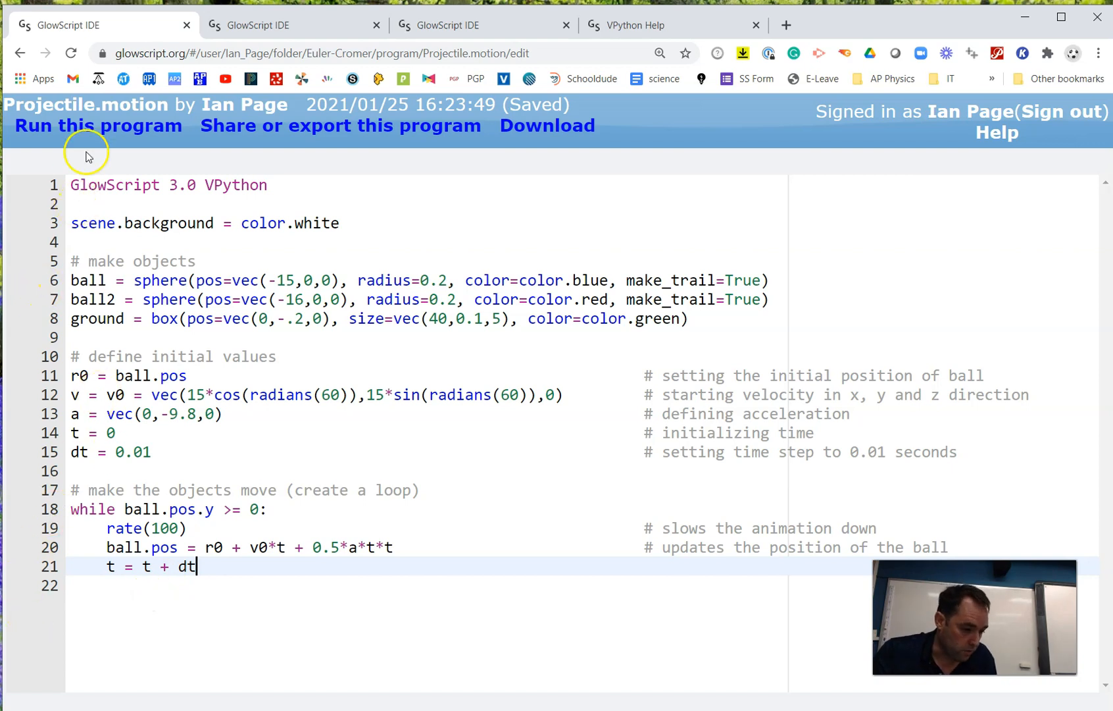
click(98, 125)
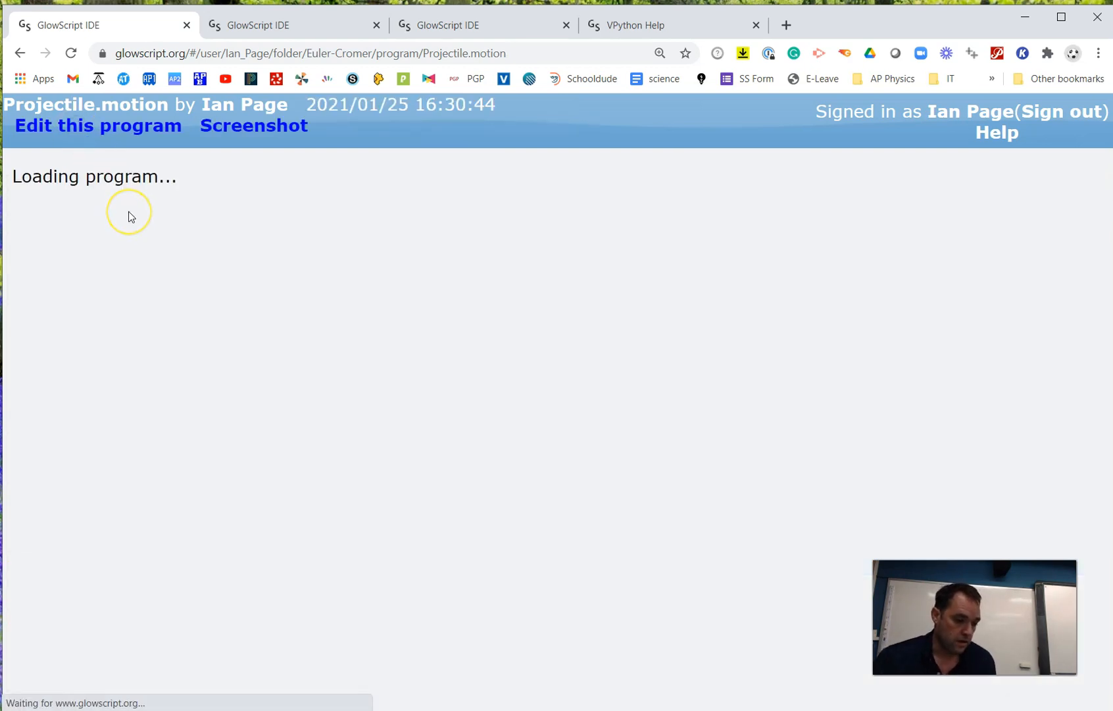
mouse_move(130, 218)
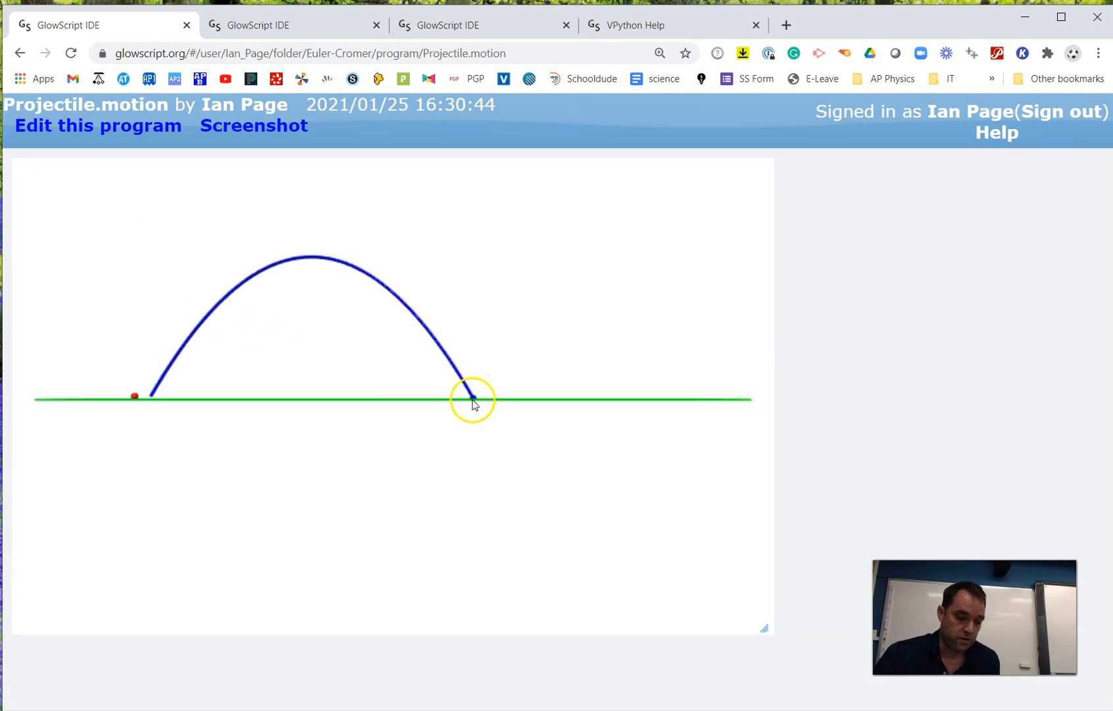
mouse_move(95, 229)
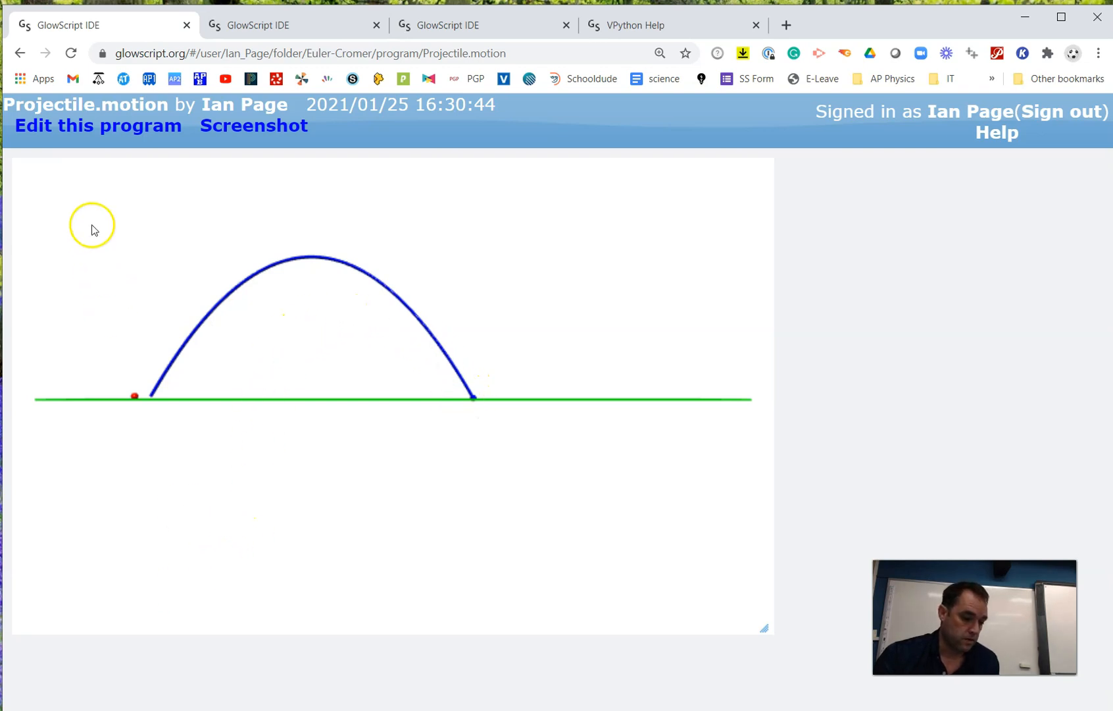
click(97, 125)
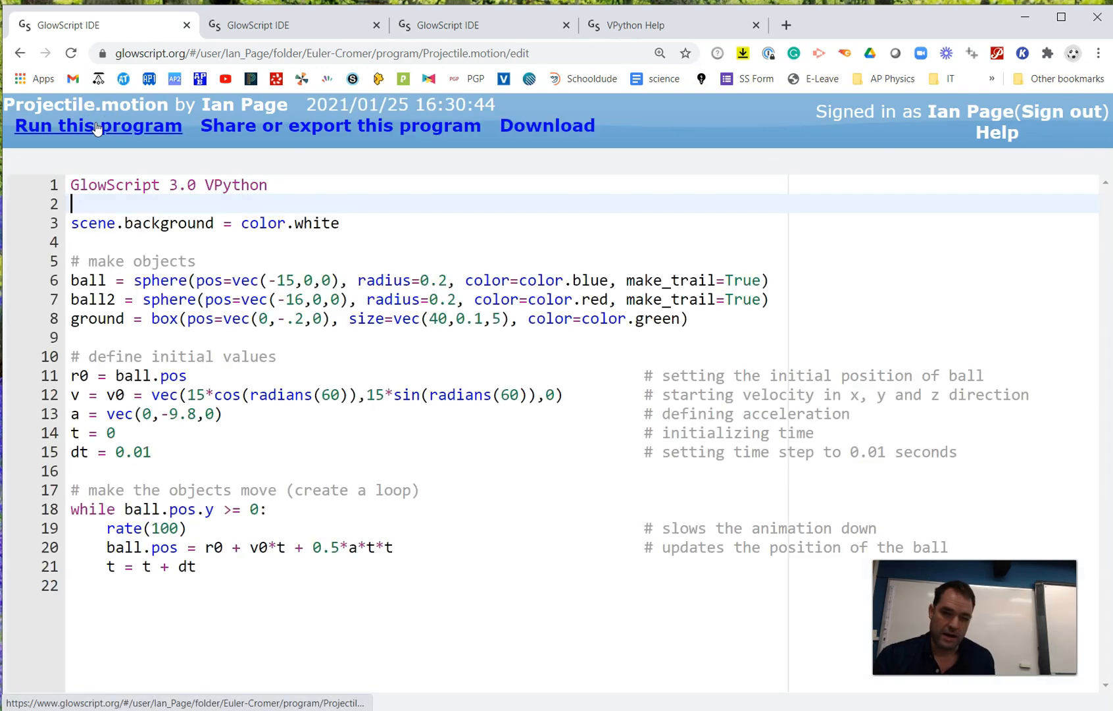
mouse_move(98, 125)
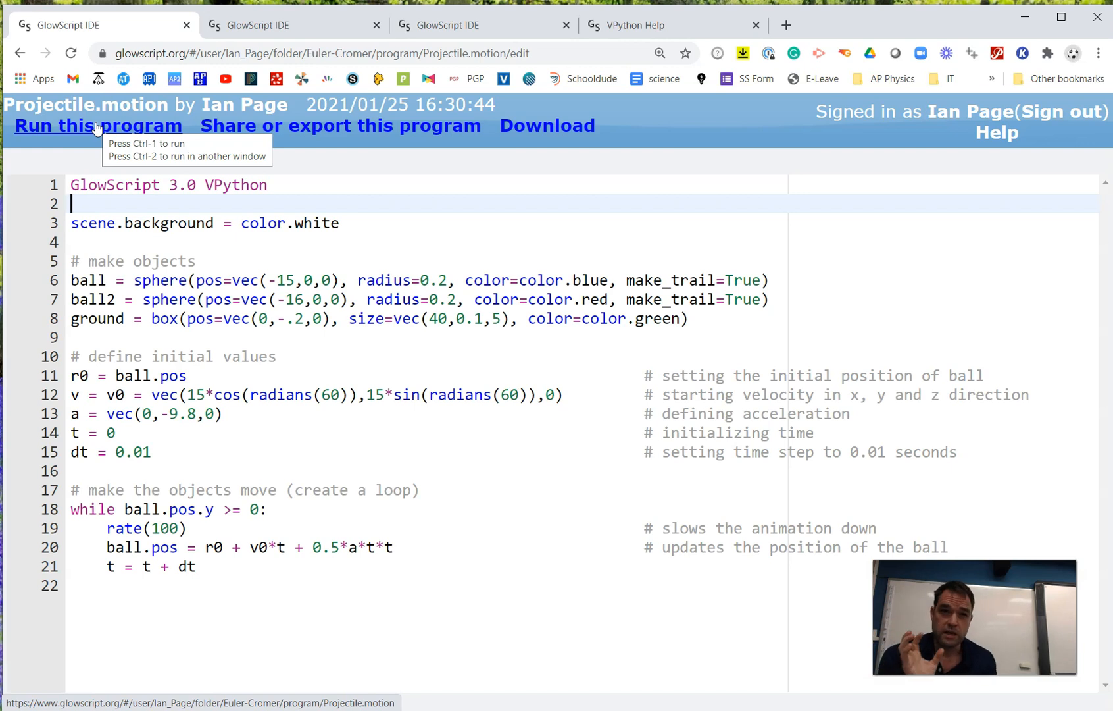
mouse_move(84, 229)
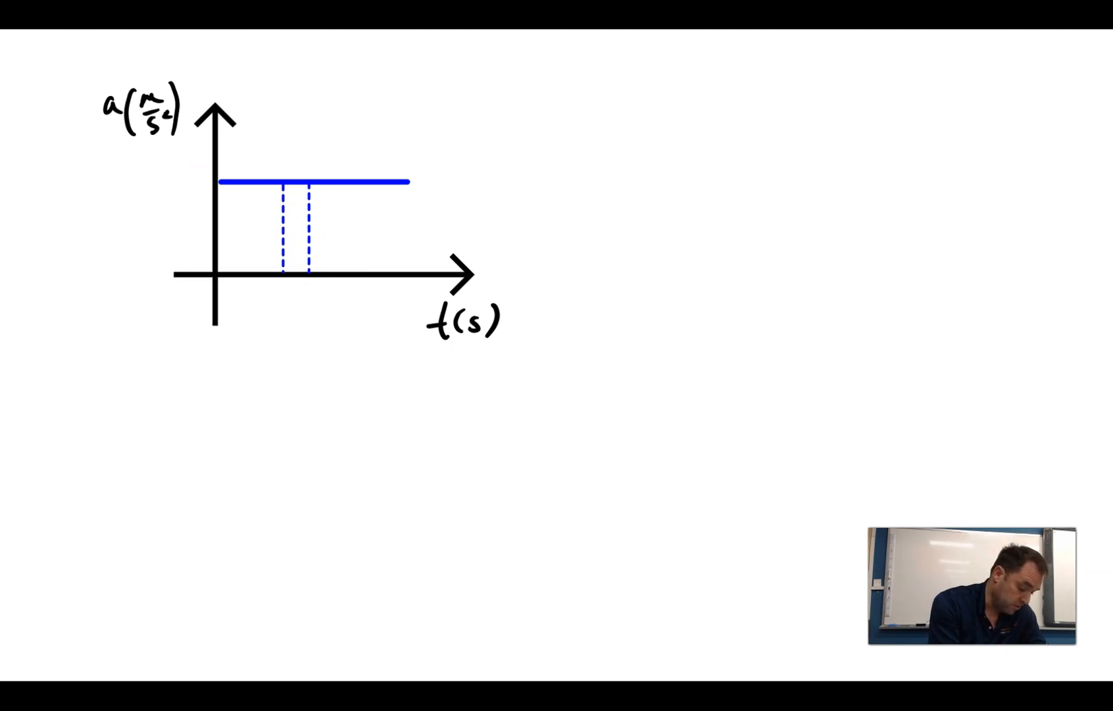
- Label the shaded dt strip on the a–t graph as a·dt = Δv, the change in velocity
click(298, 306)
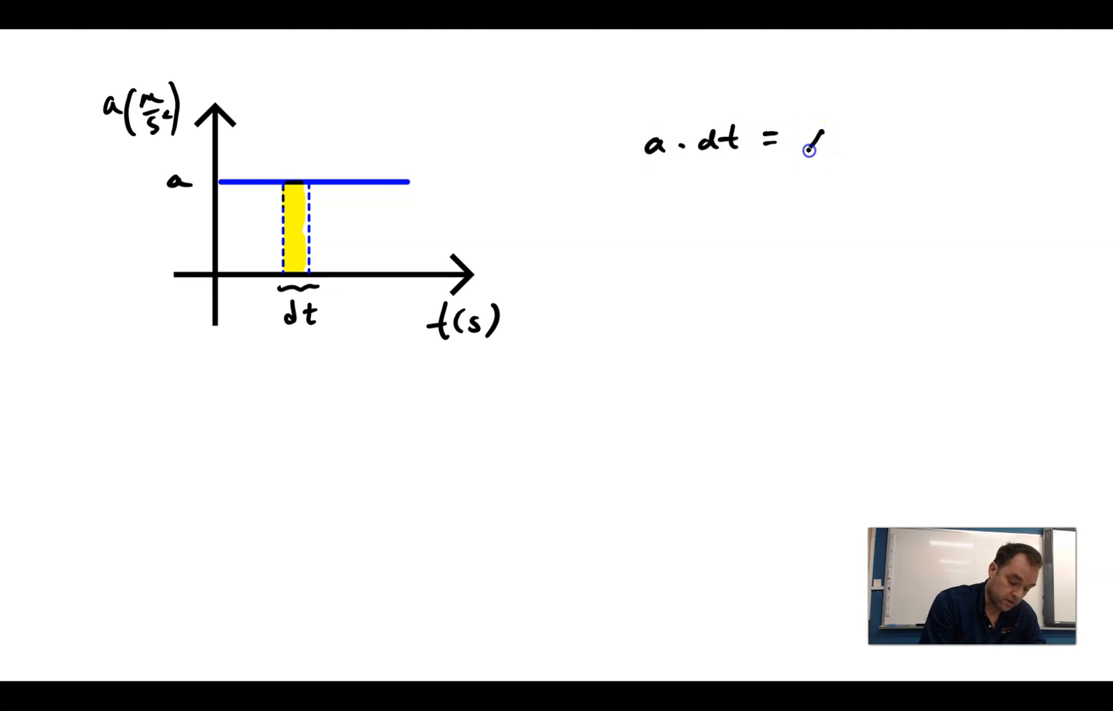
text(Δv)
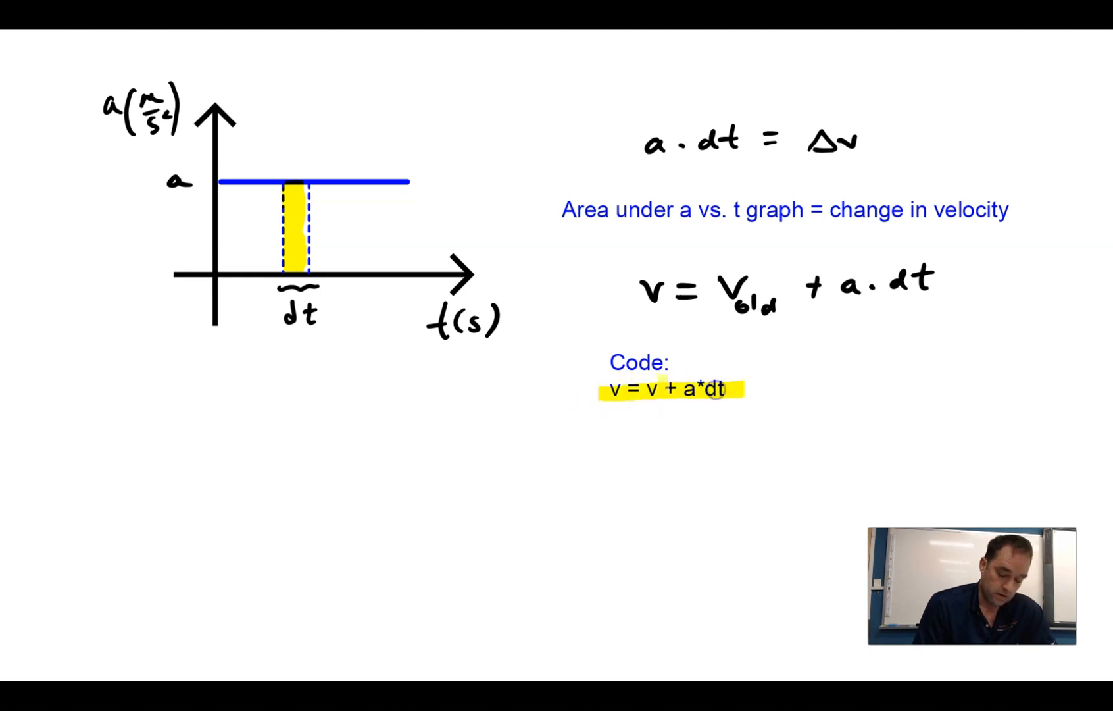
mouse_move(698, 426)
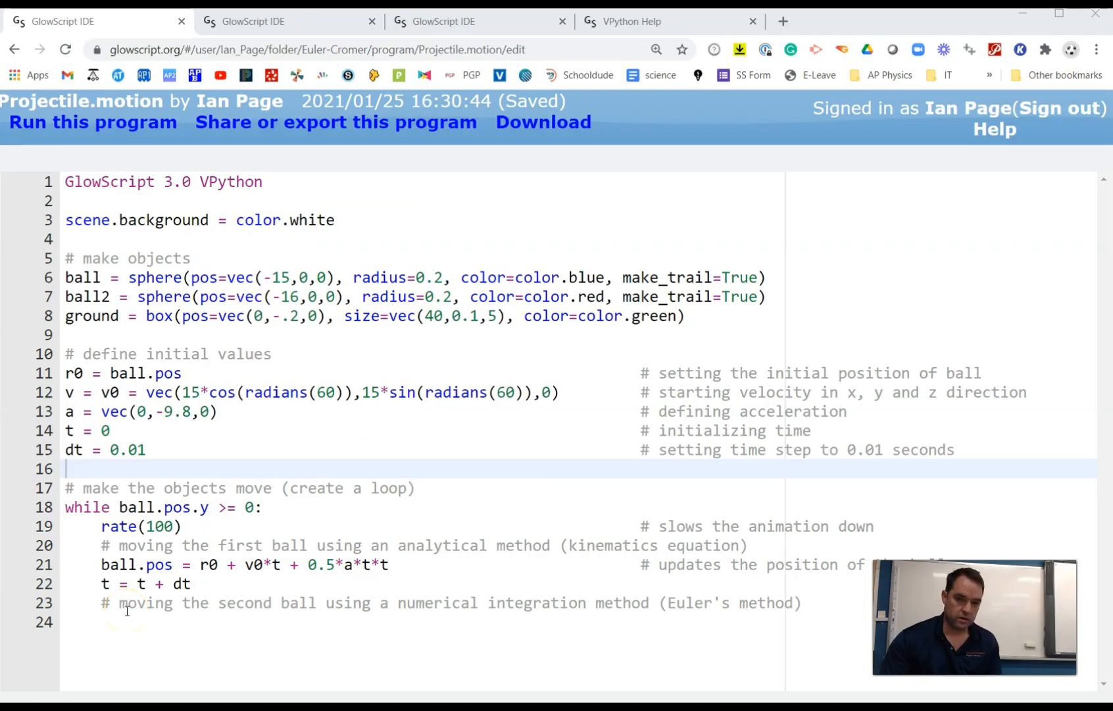
- Add the Euler position update ball.pos = ball.pos + v*dt under the Euler comment
click(107, 621)
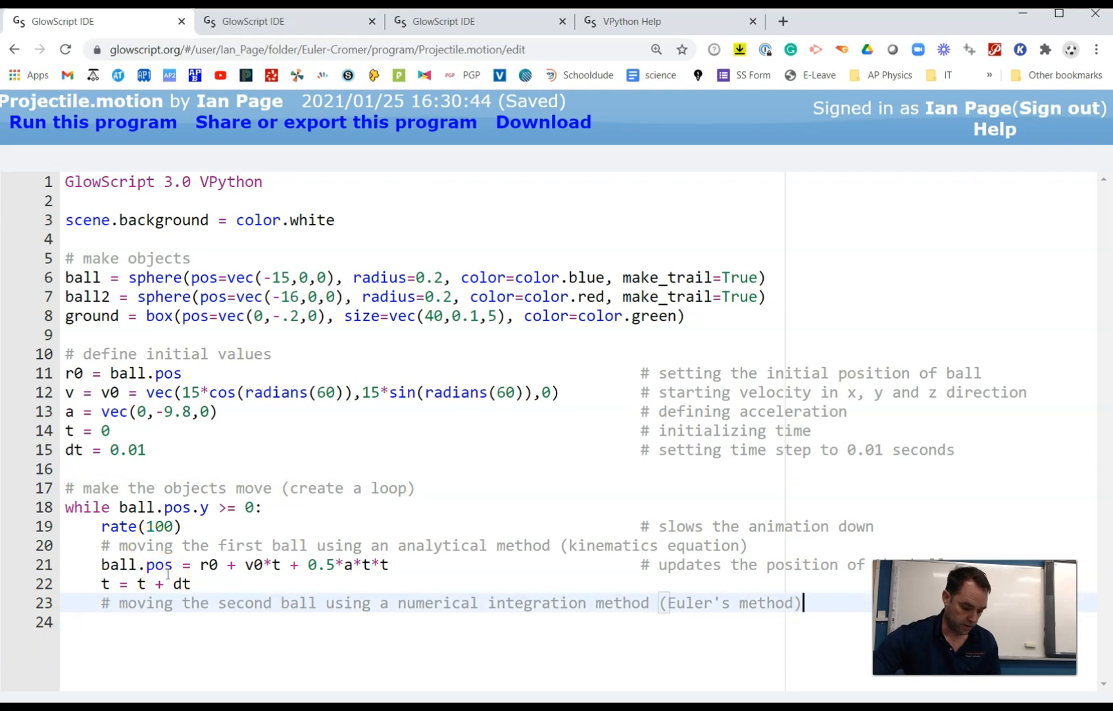
key(Return)
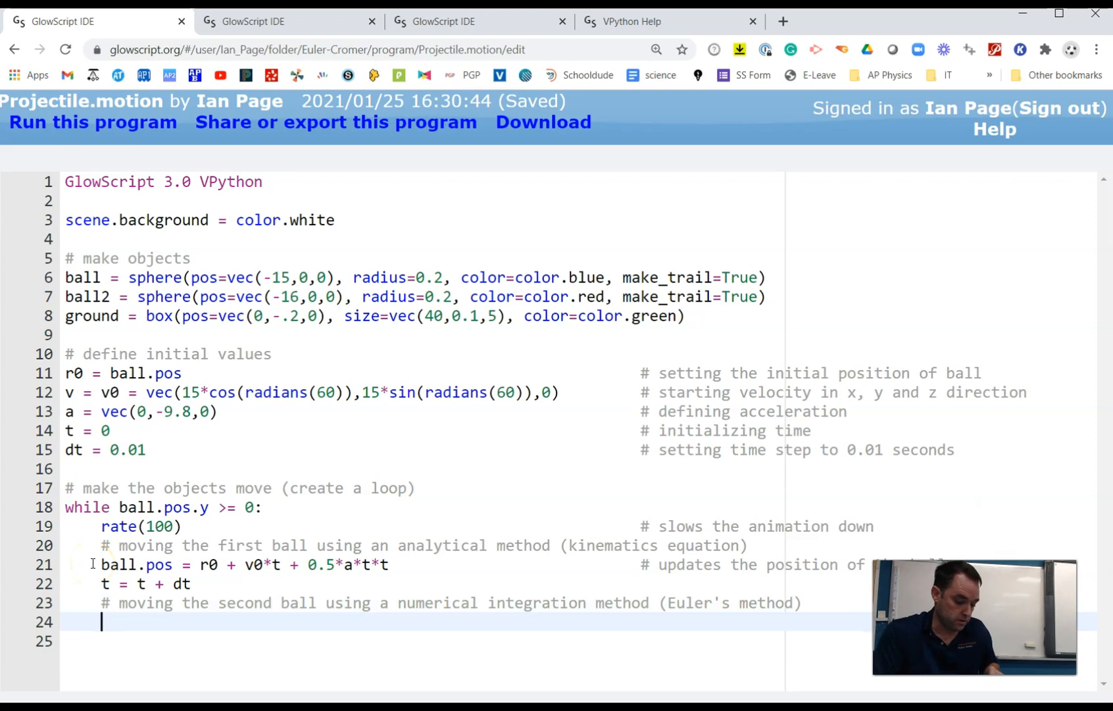
text(ball)
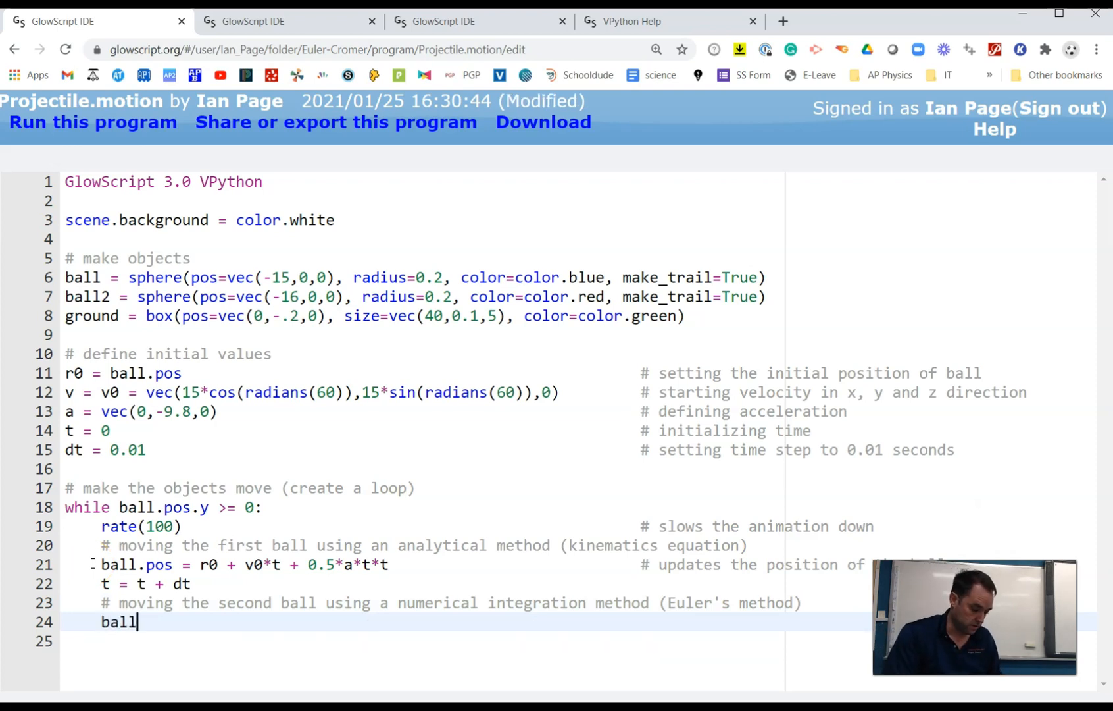
text(.p)
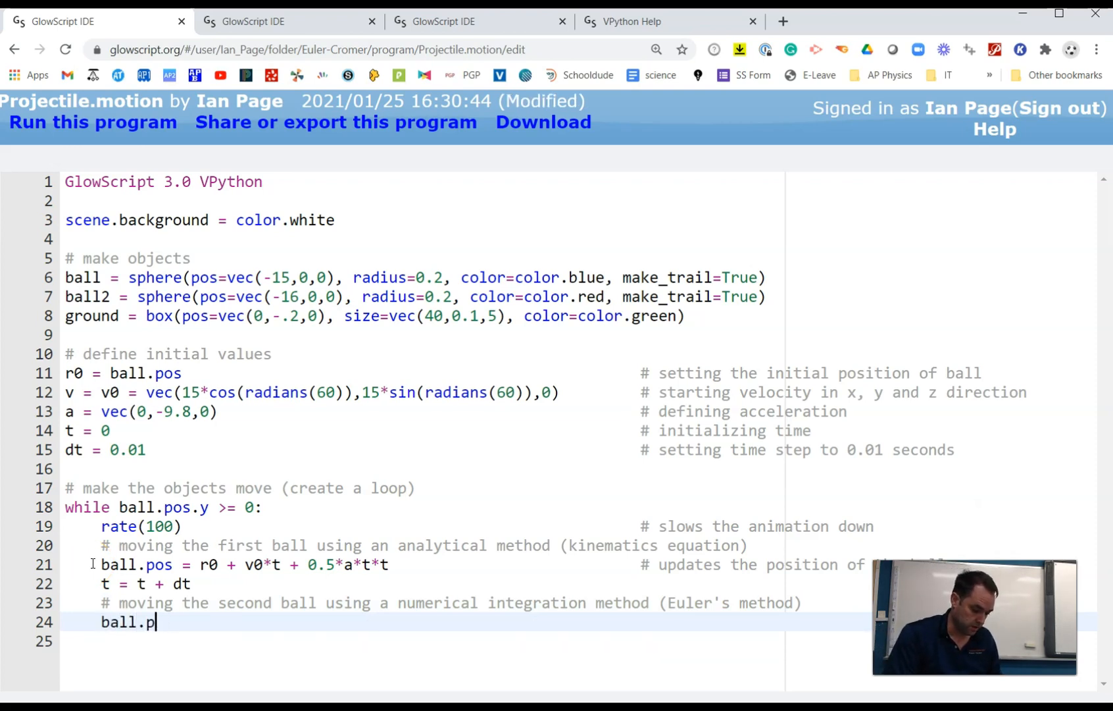
text(os = ball.pos)
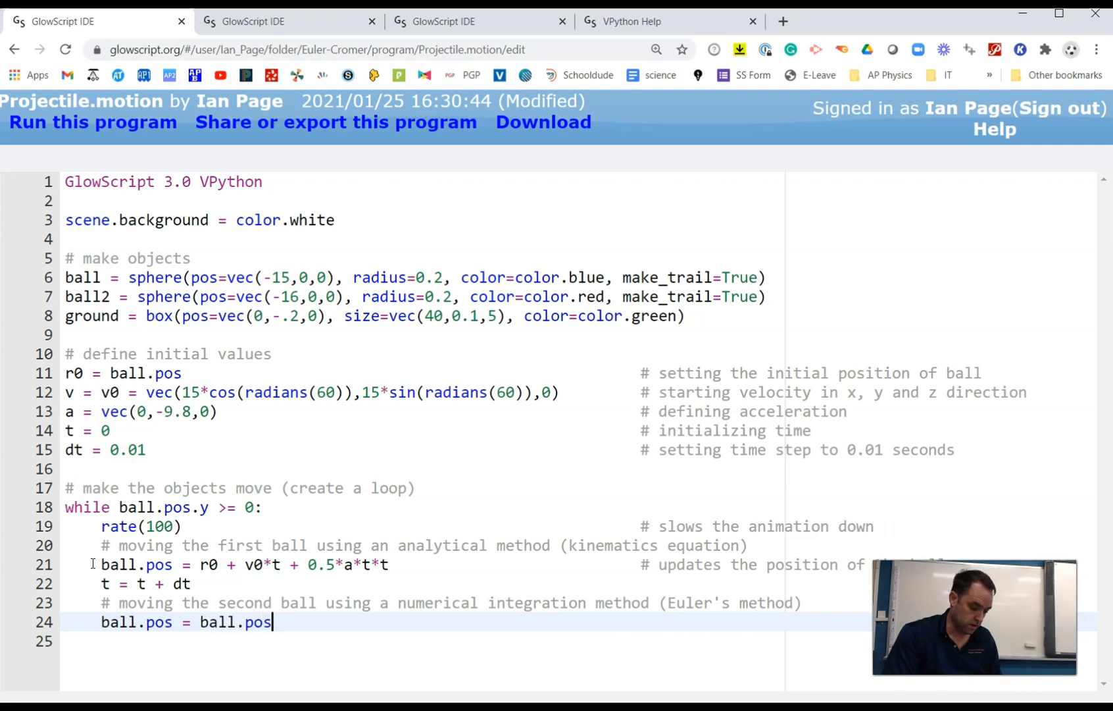
text(+)
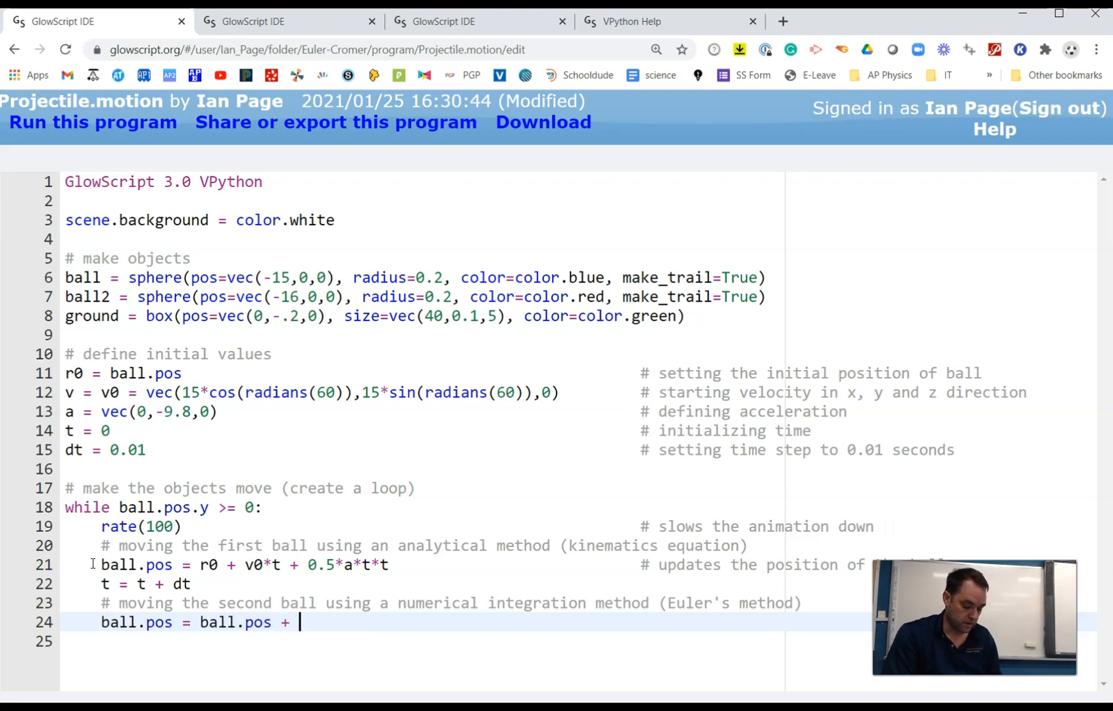
text(v*dt)
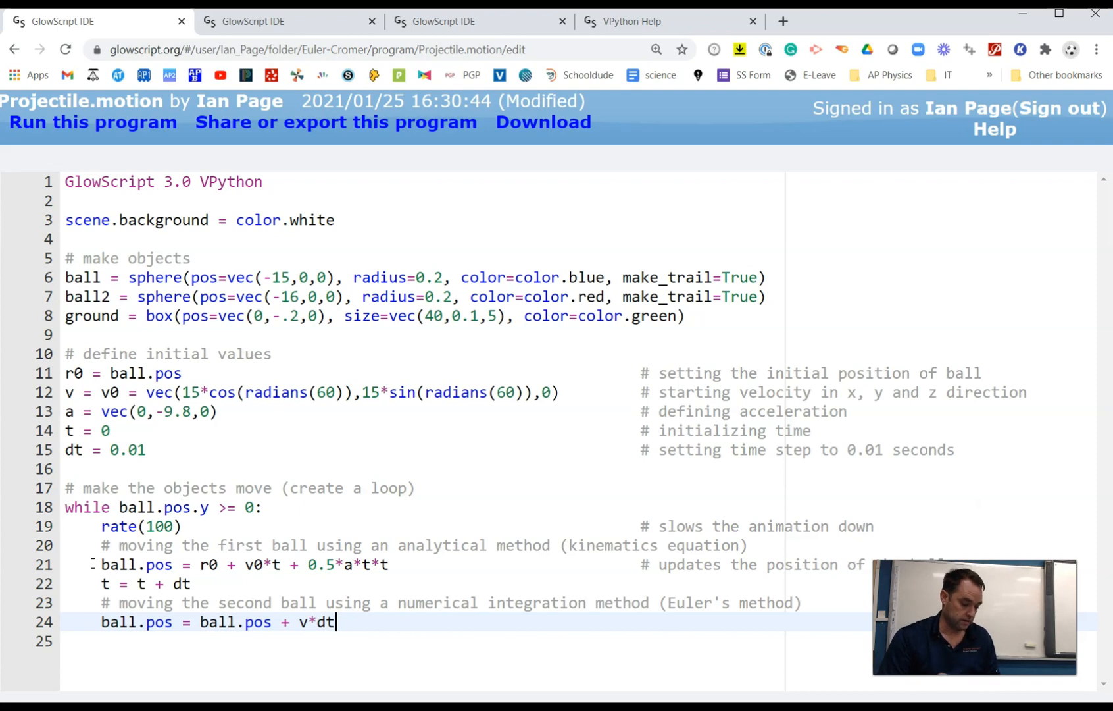
- Add the Euler velocity update v = v + a*dt
key(ctrl+s)
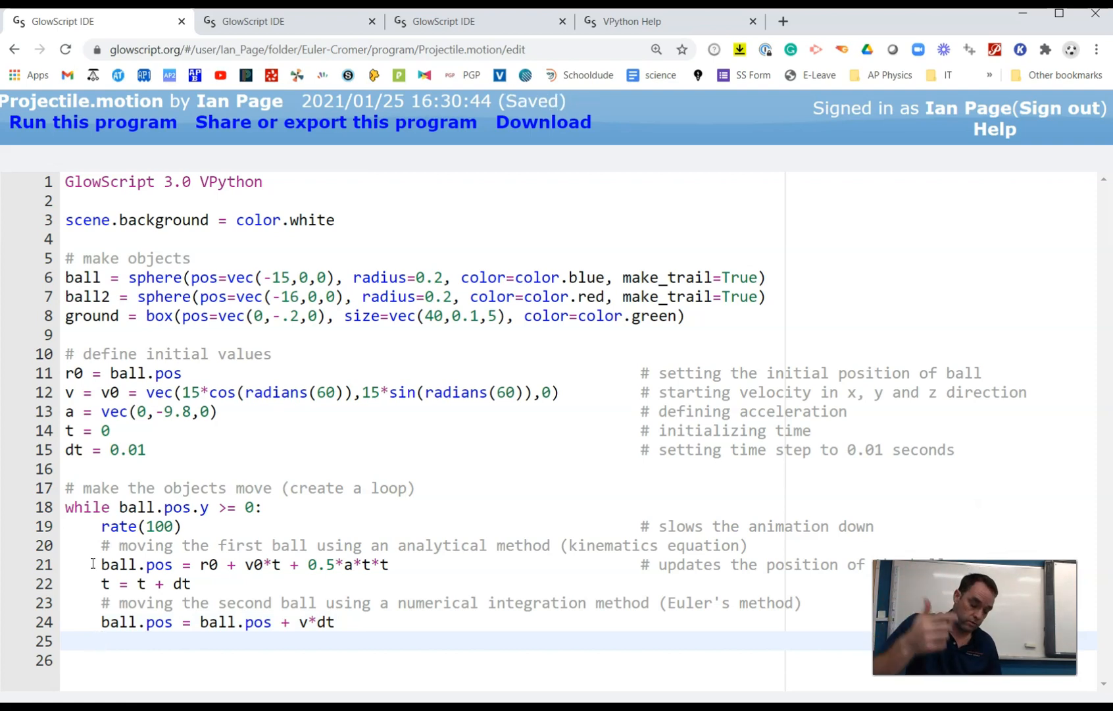
text(v =)
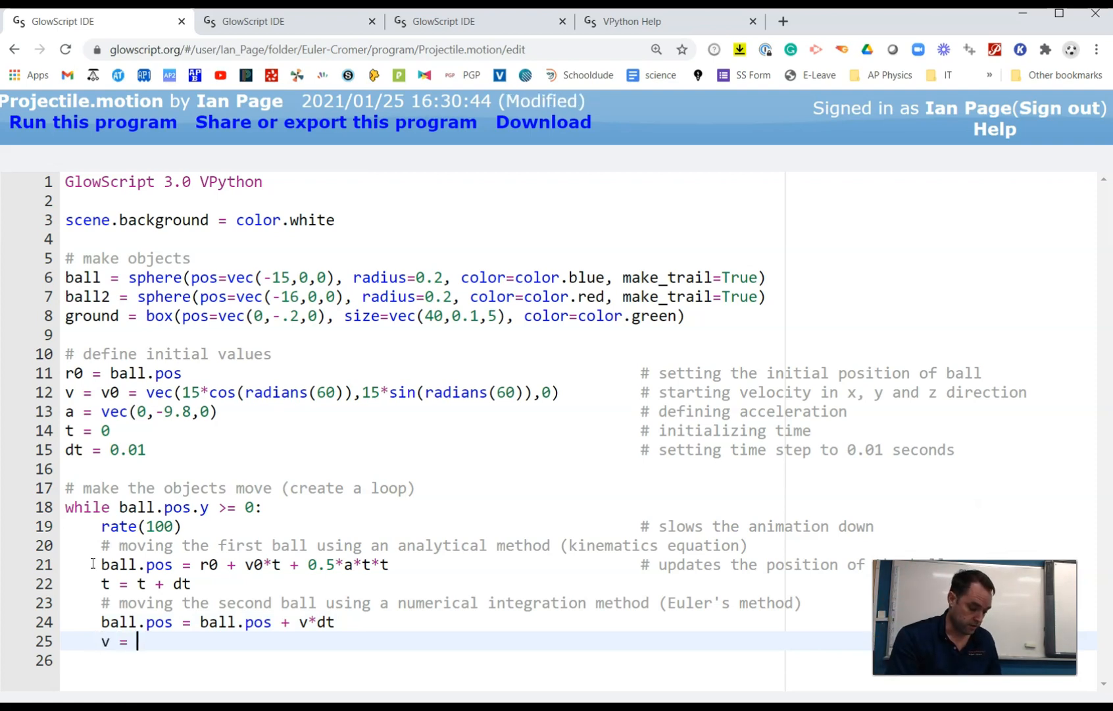
text(v +)
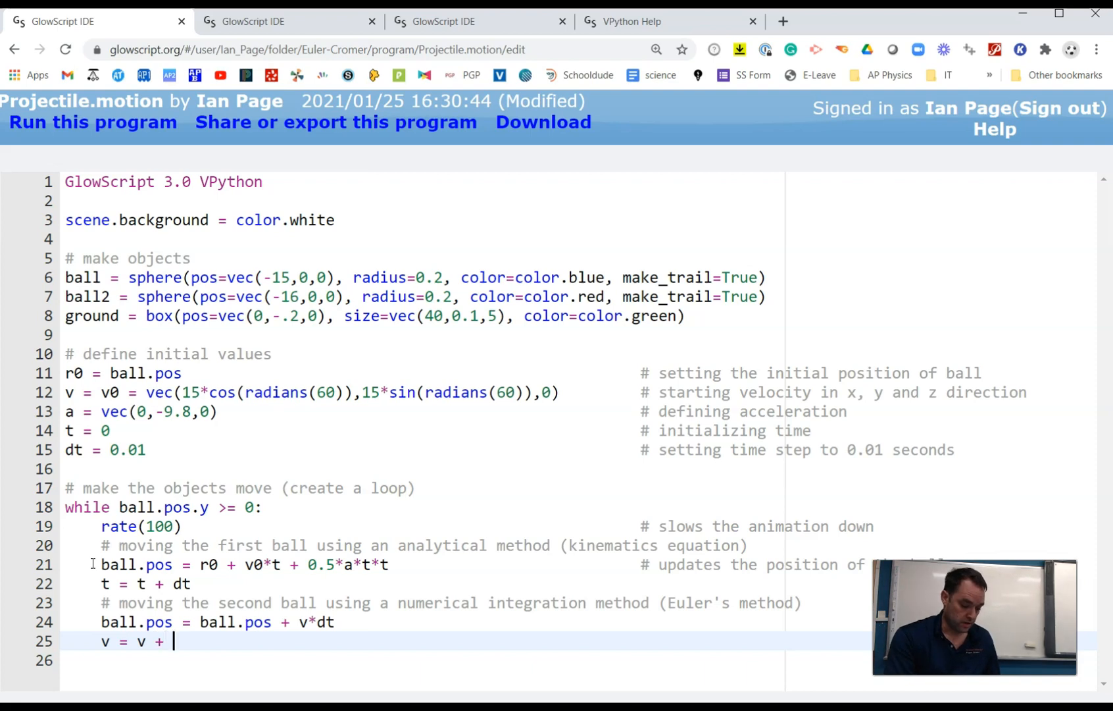
text(a*dt)
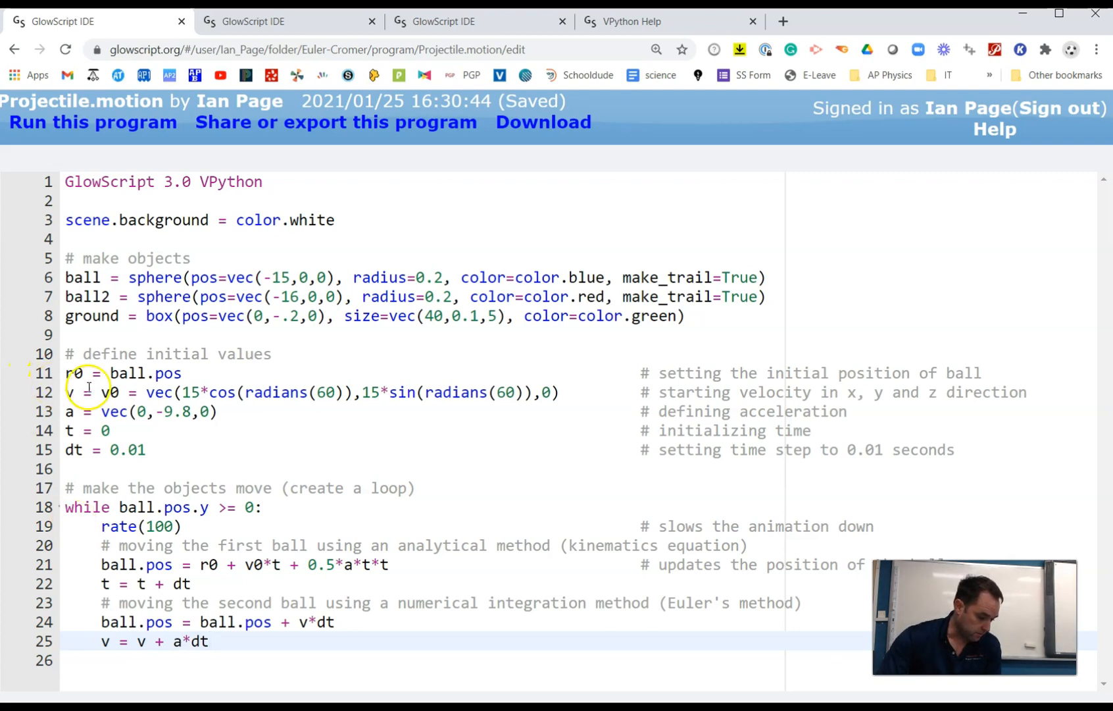
- Change the Euler position update to ball2.pos = ball2.pos + v*dt and save
click(119, 392)
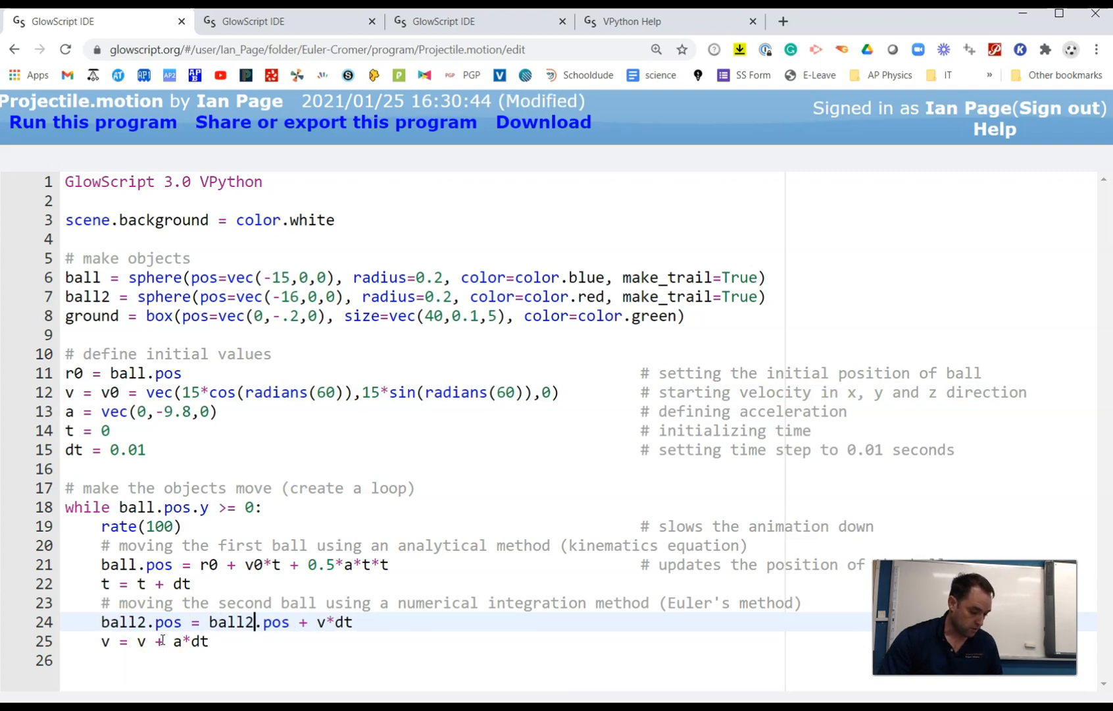
key(ctrl+s)
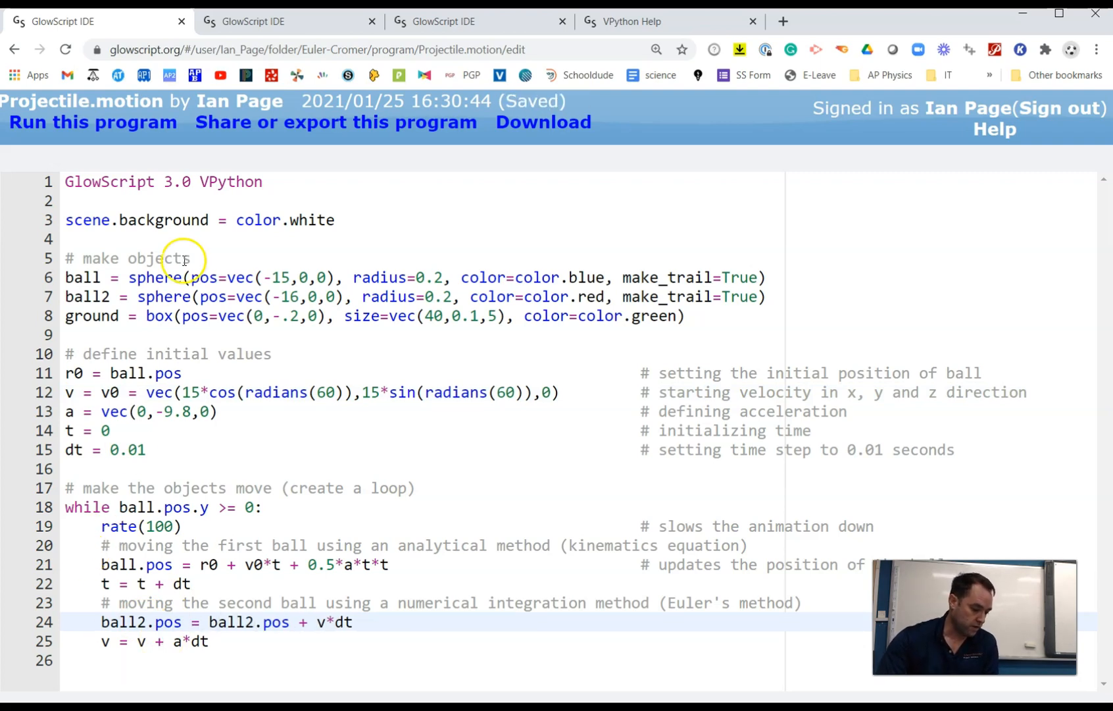
mouse_move(85, 128)
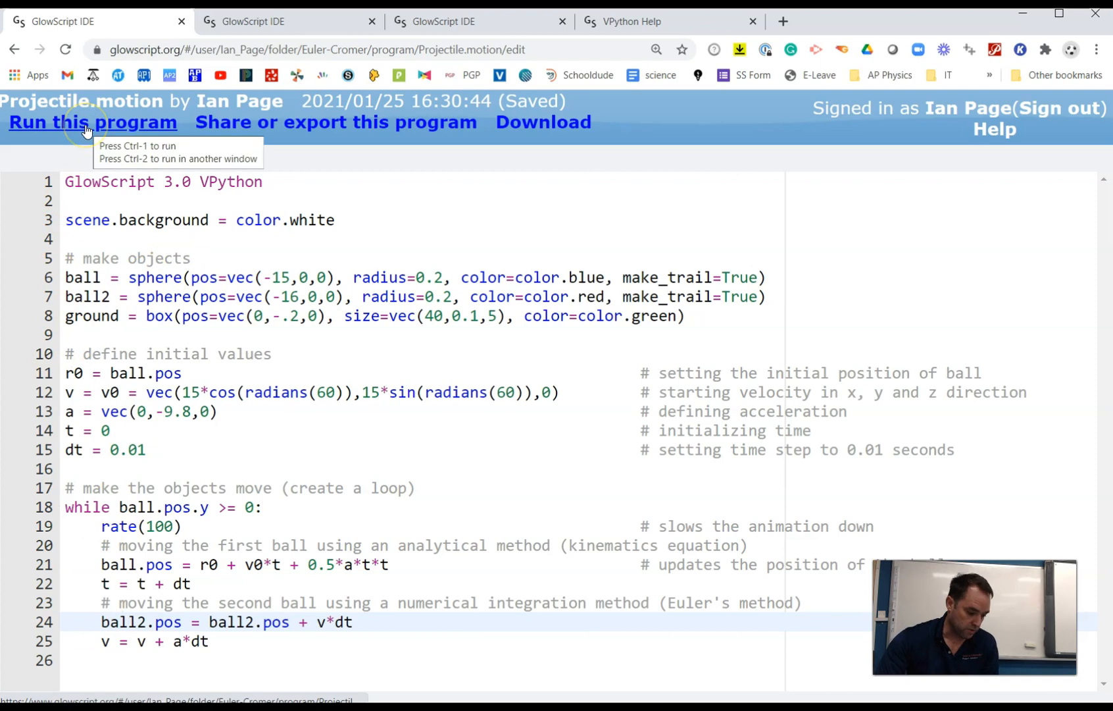
click(92, 121)
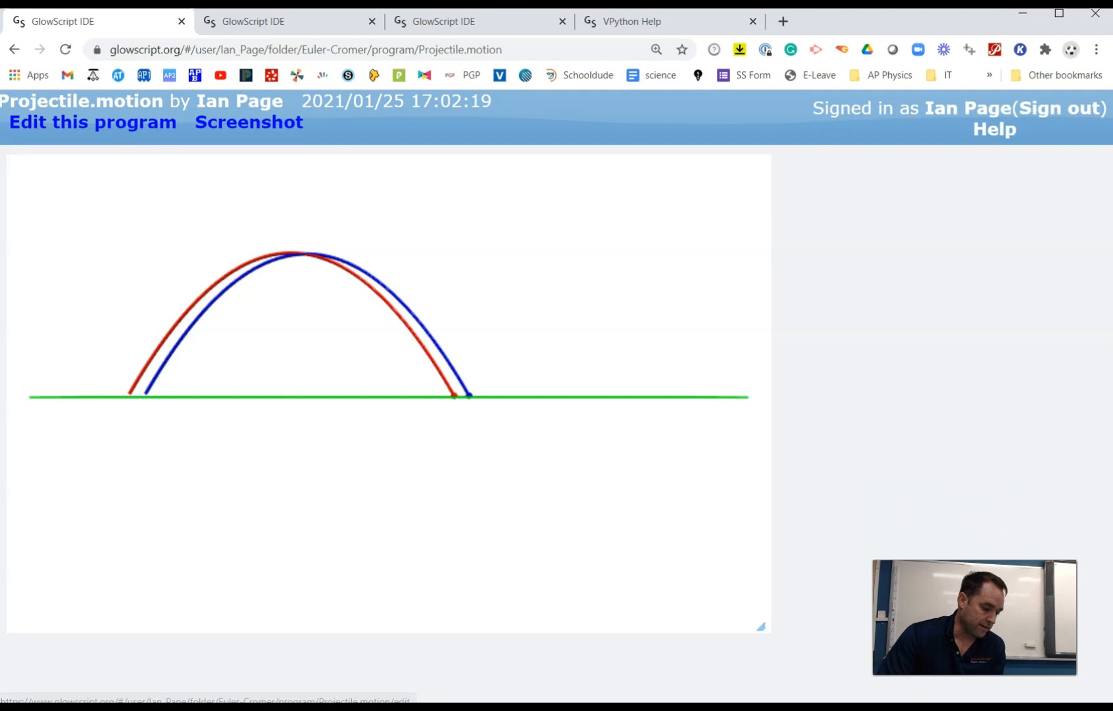
click(93, 121)
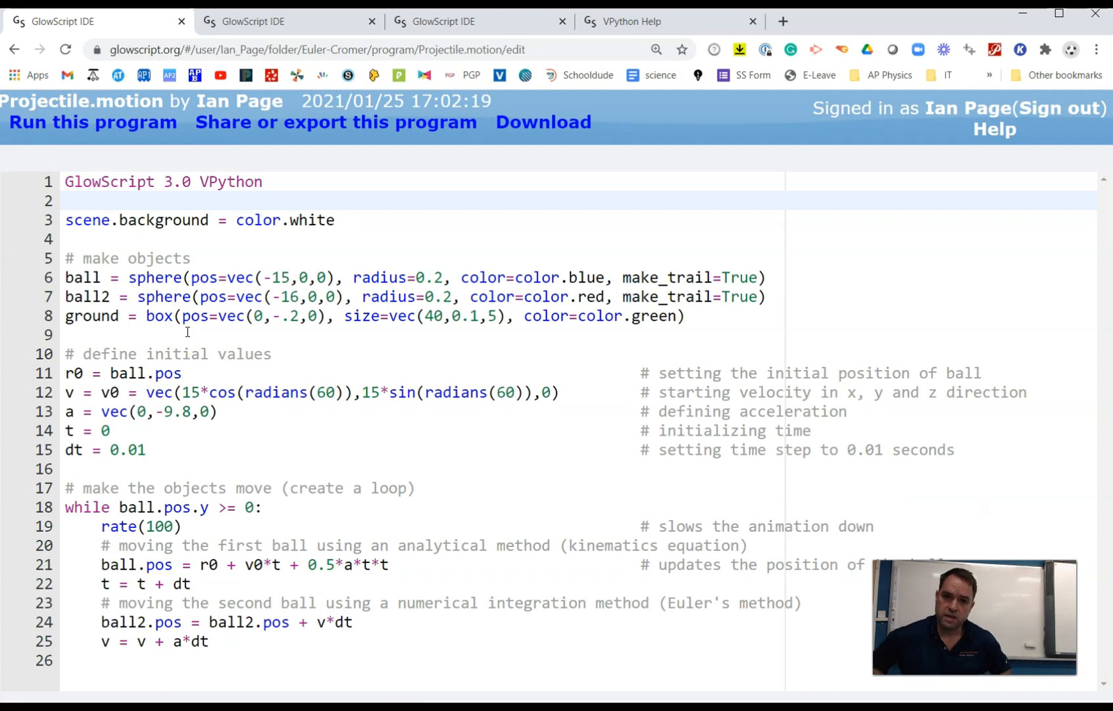
- Set dt = 0.1 and lower the loop to rate(10), then save
click(67, 202)
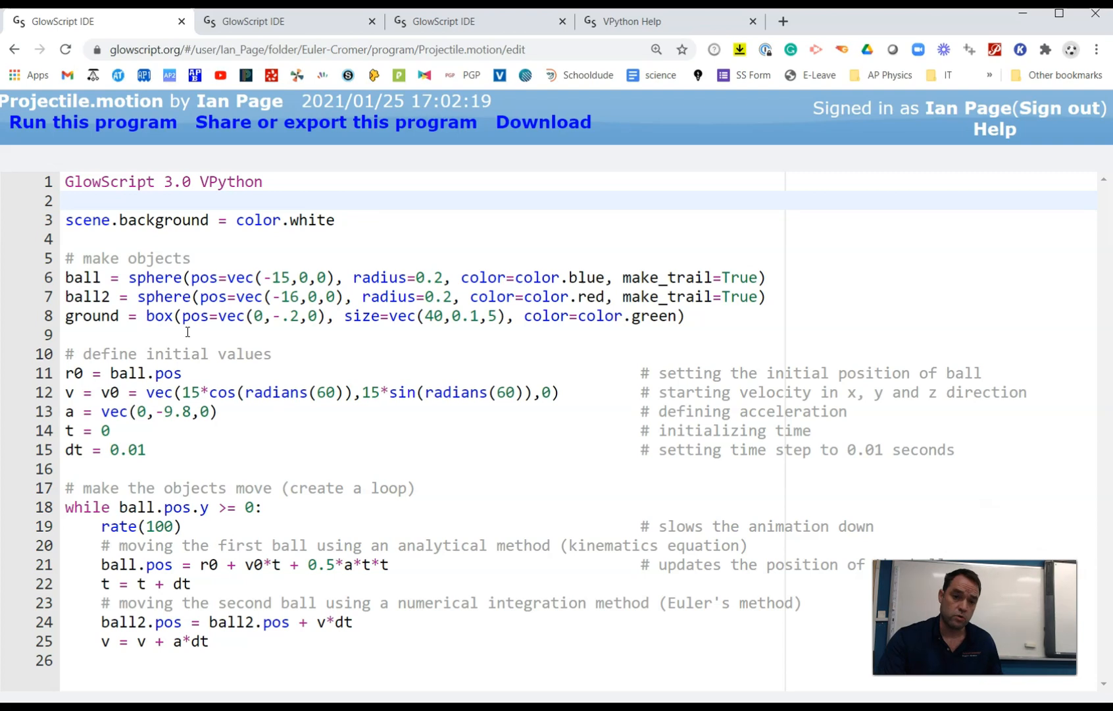
mouse_move(180, 449)
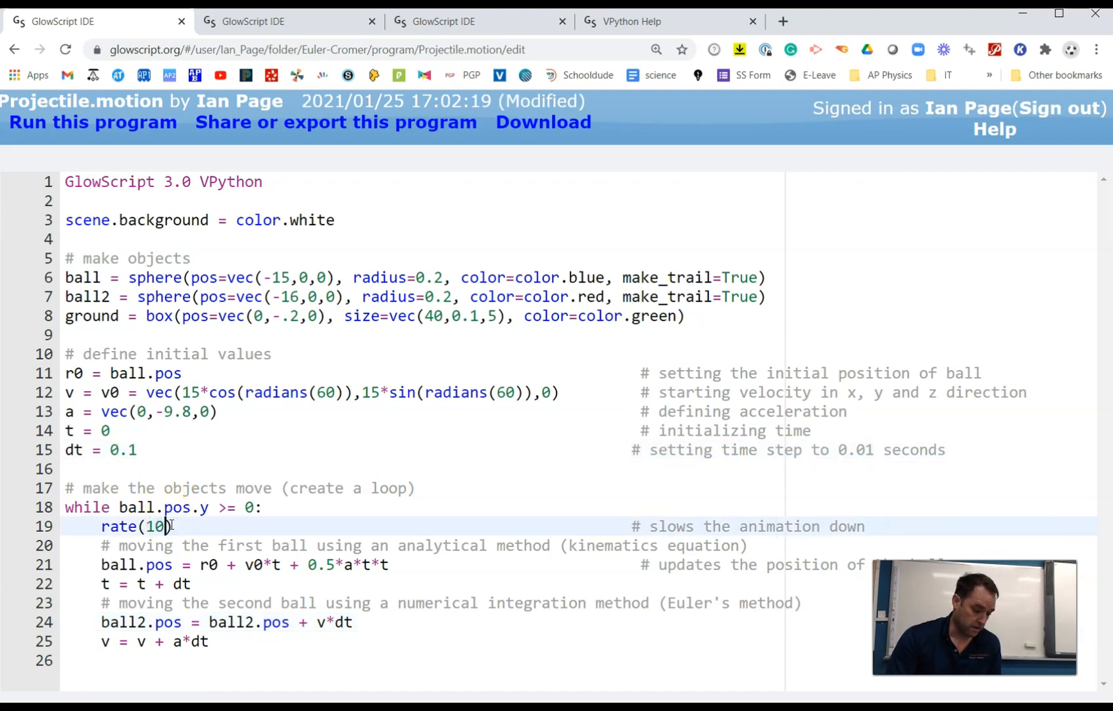
key(ctrl+s)
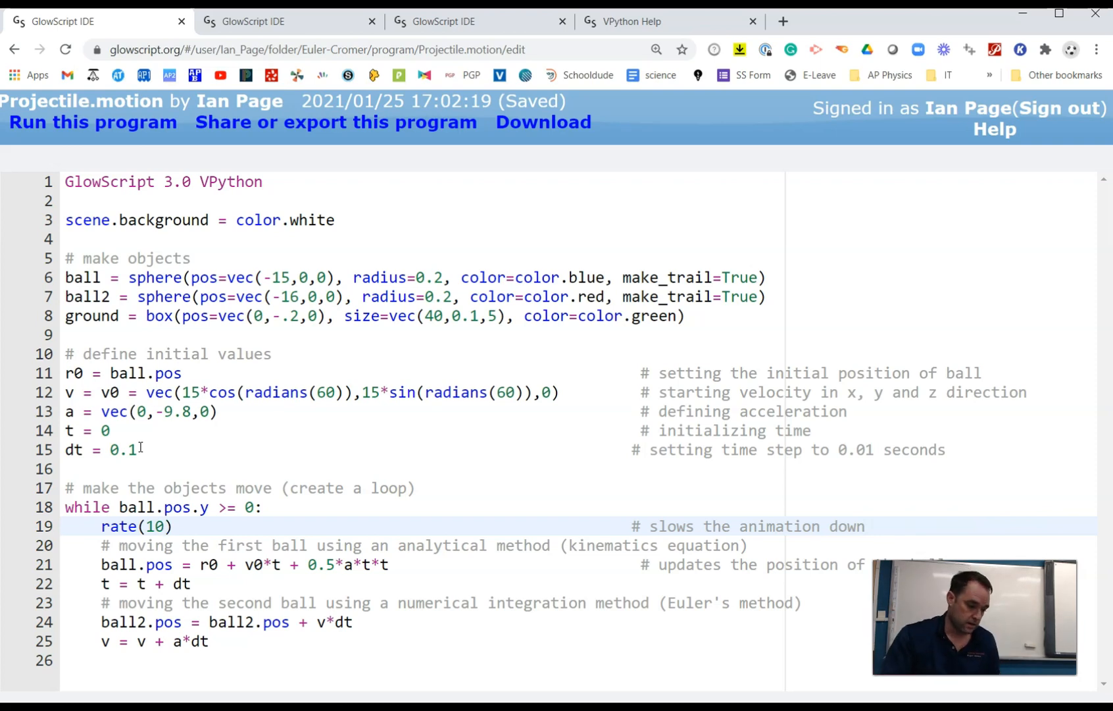
- Run Projectile.motion to show the red Euler arc diverging above the blue arc
click(92, 121)
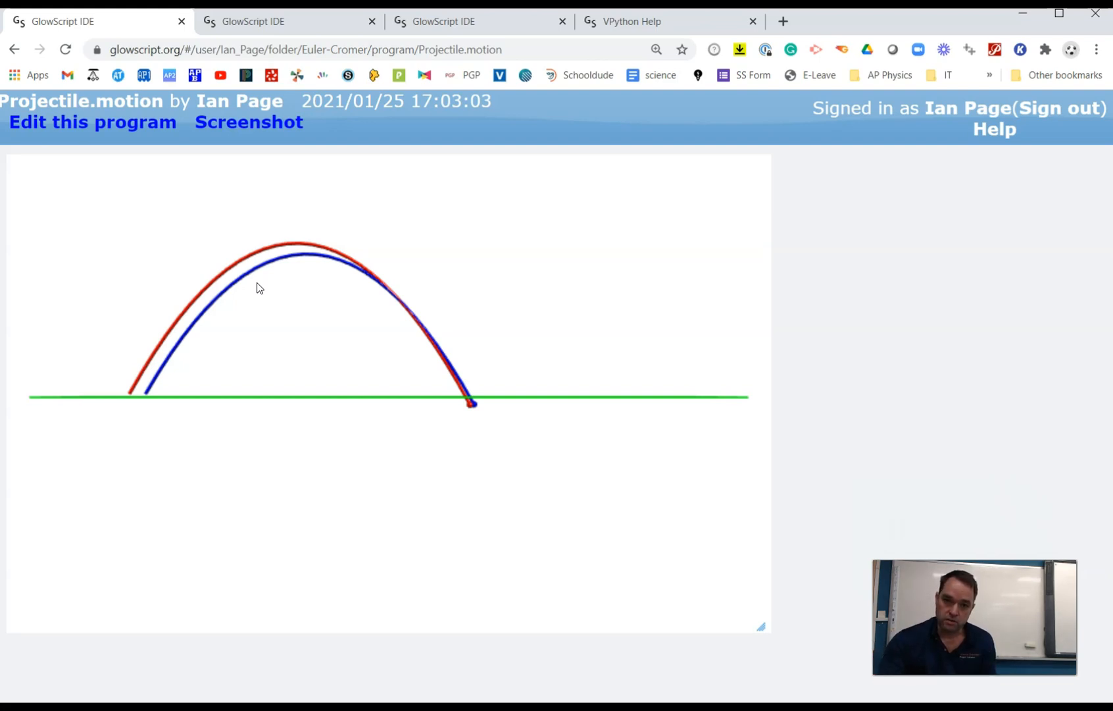
mouse_move(150, 196)
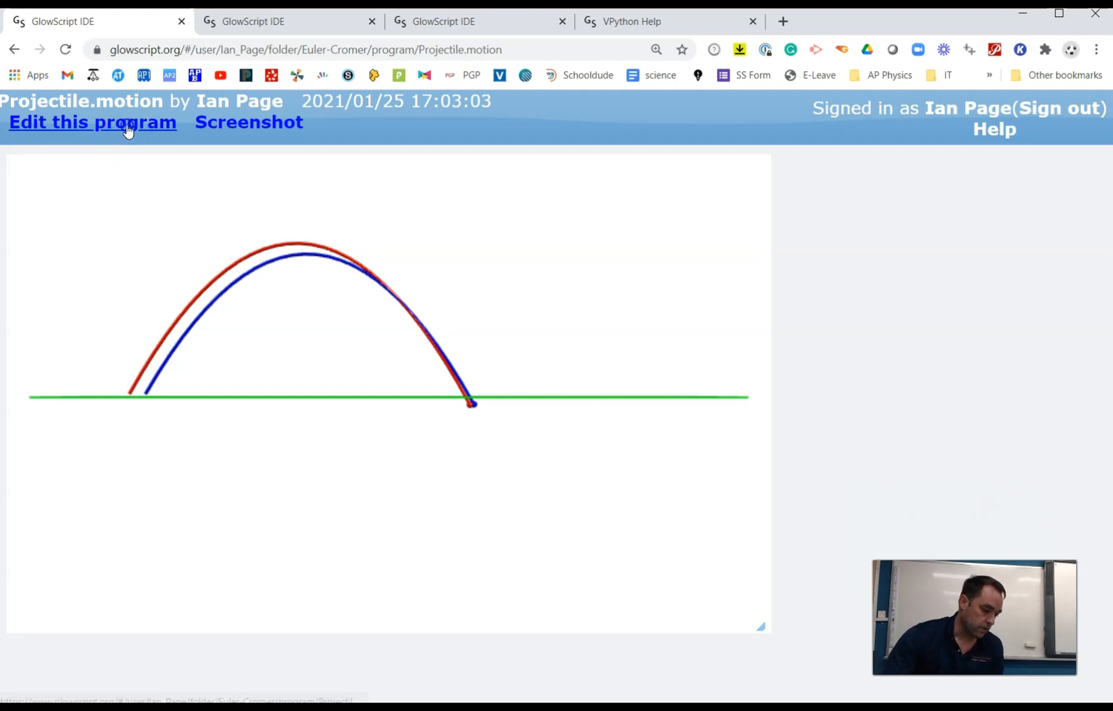
- Edit dt to 0.001 and rate to 1000, then rerun to show the arcs nearly overlapping
click(92, 121)
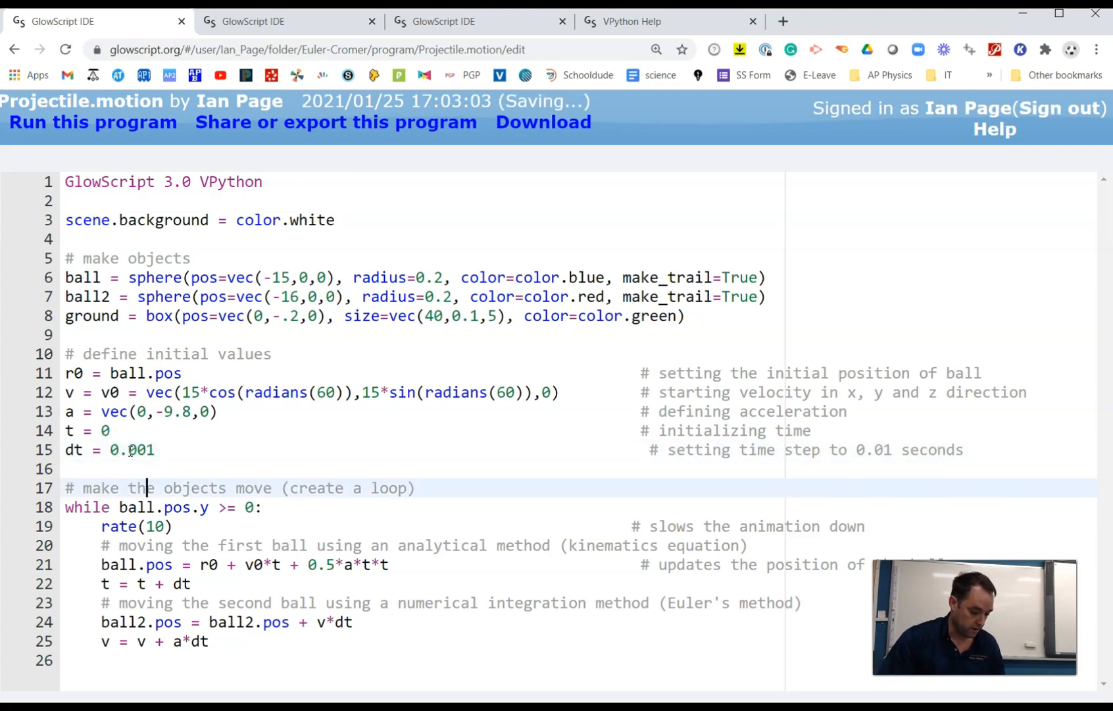
text(00)
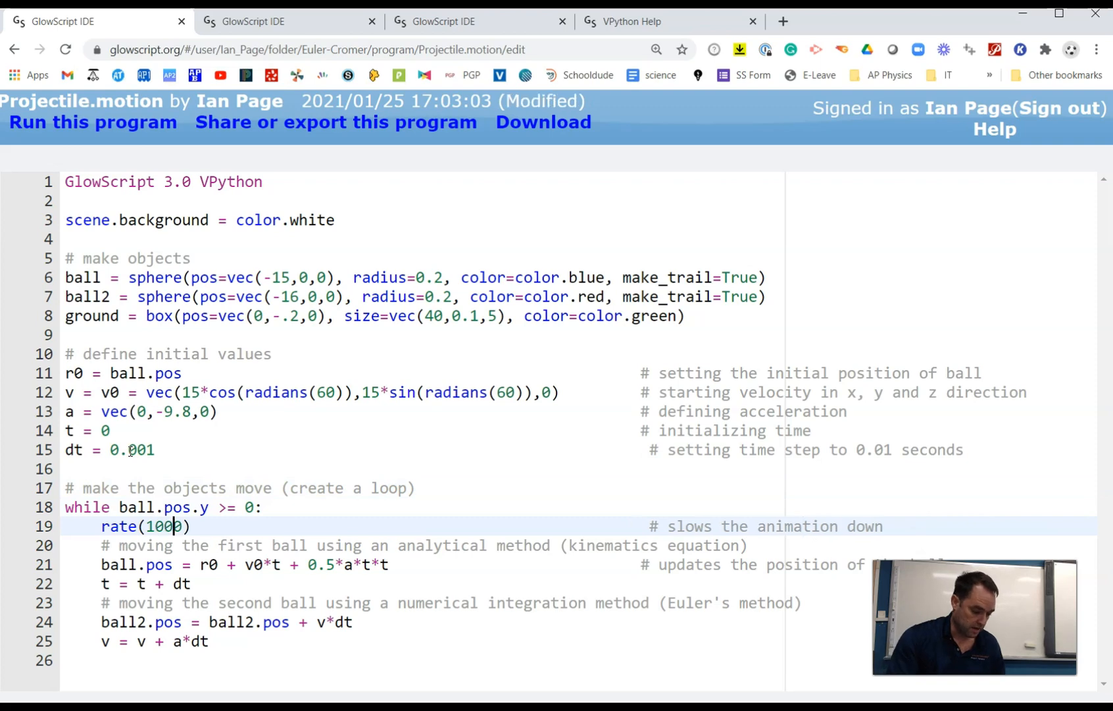
click(92, 121)
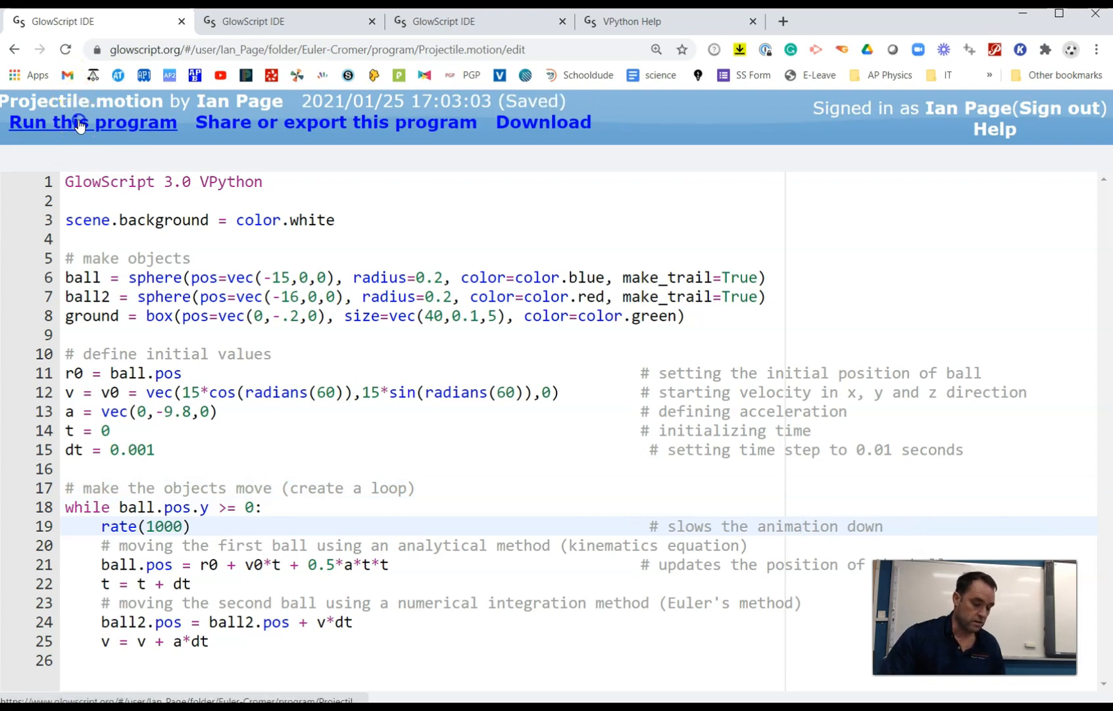
click(92, 121)
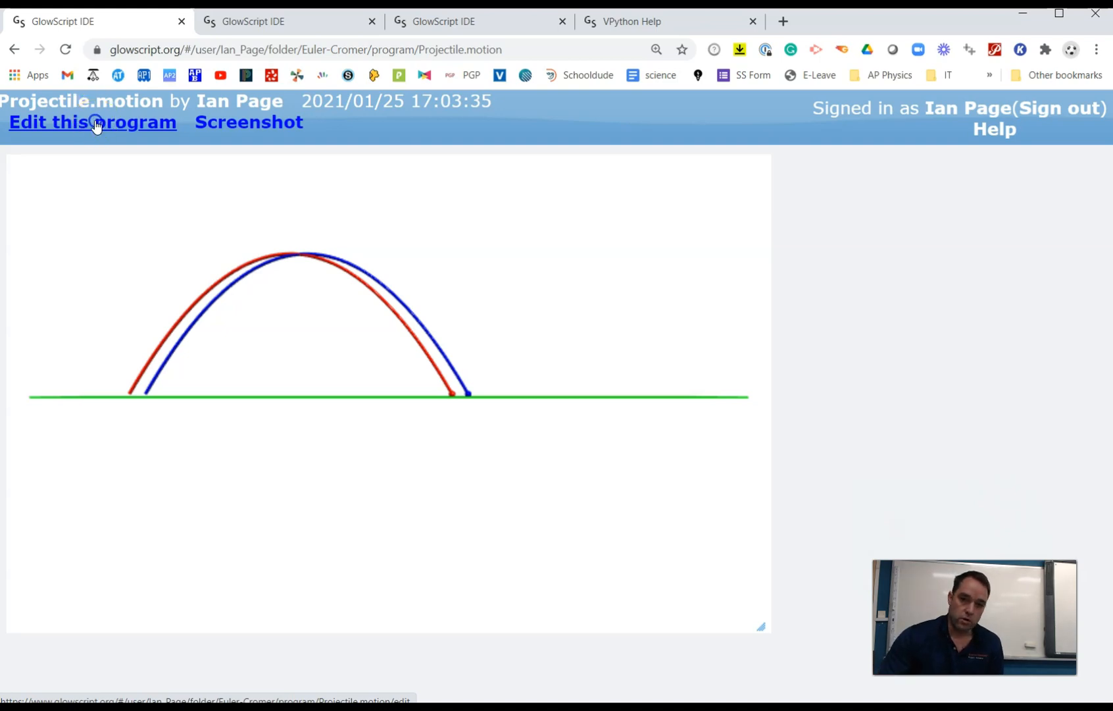
- Return from the program output to the code editor via Edit this program
click(92, 121)
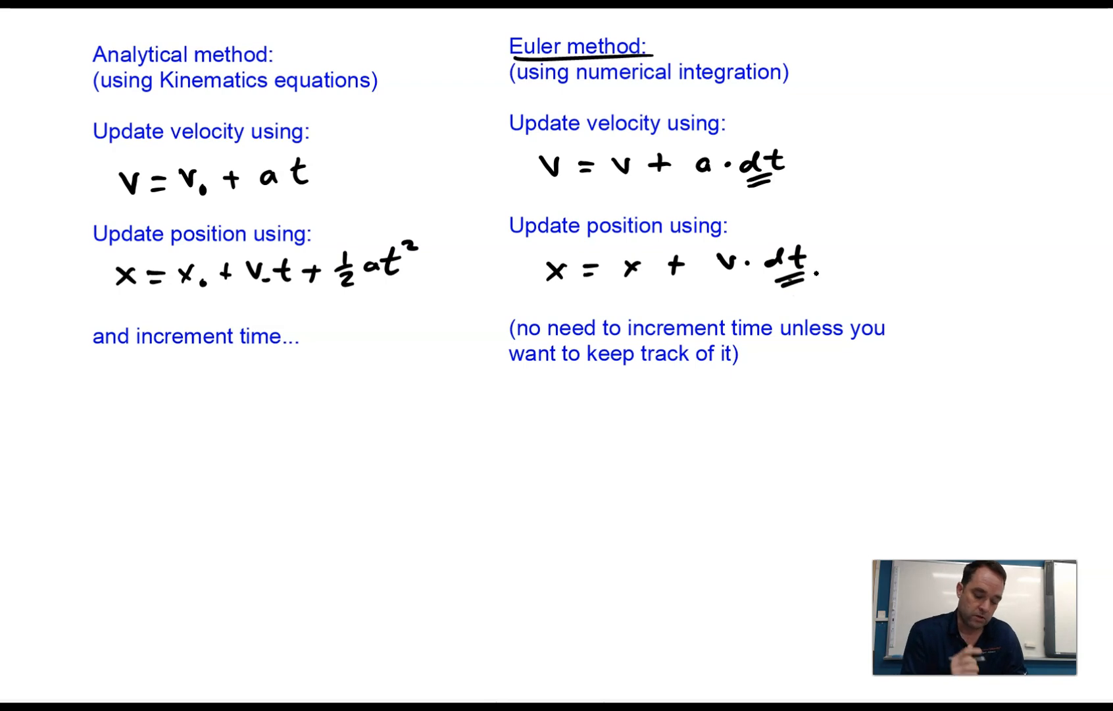
mouse_move(551, 433)
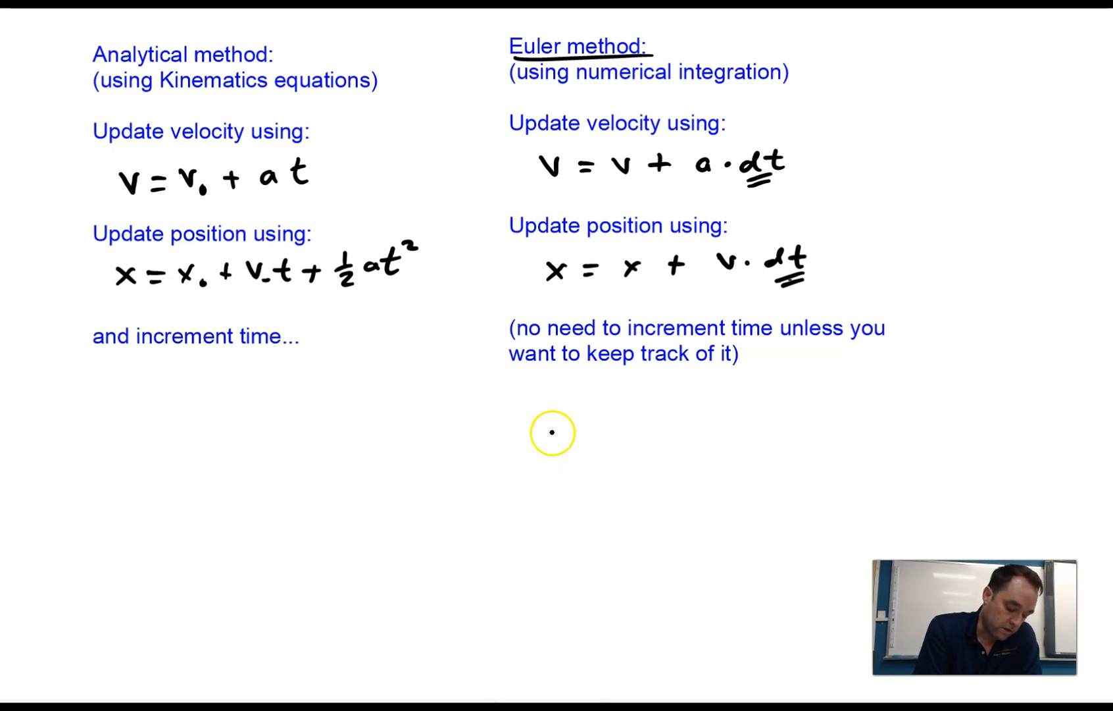